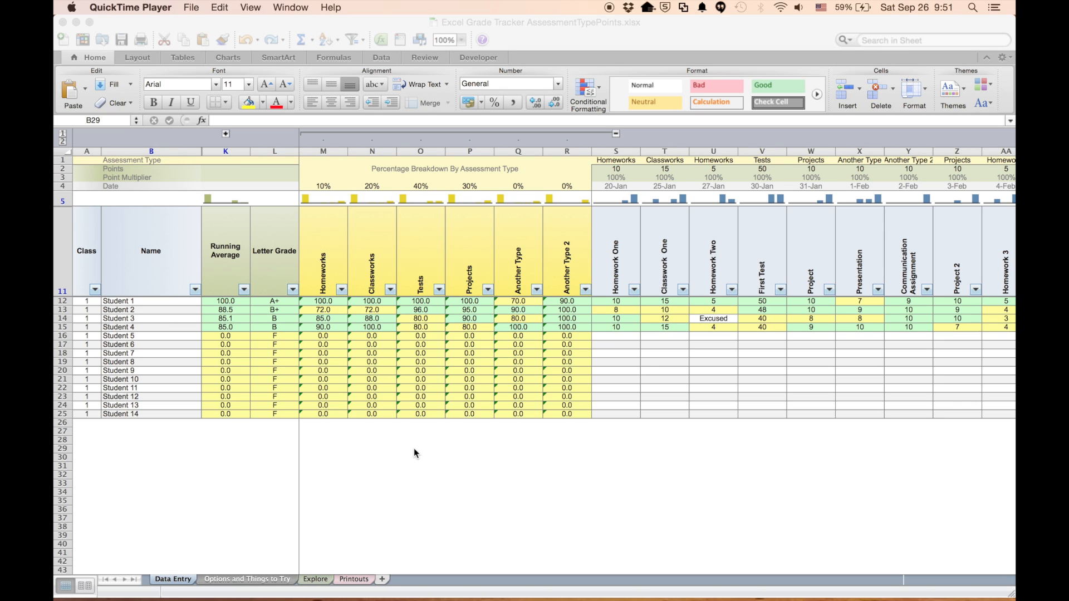
mouse_move(156, 309)
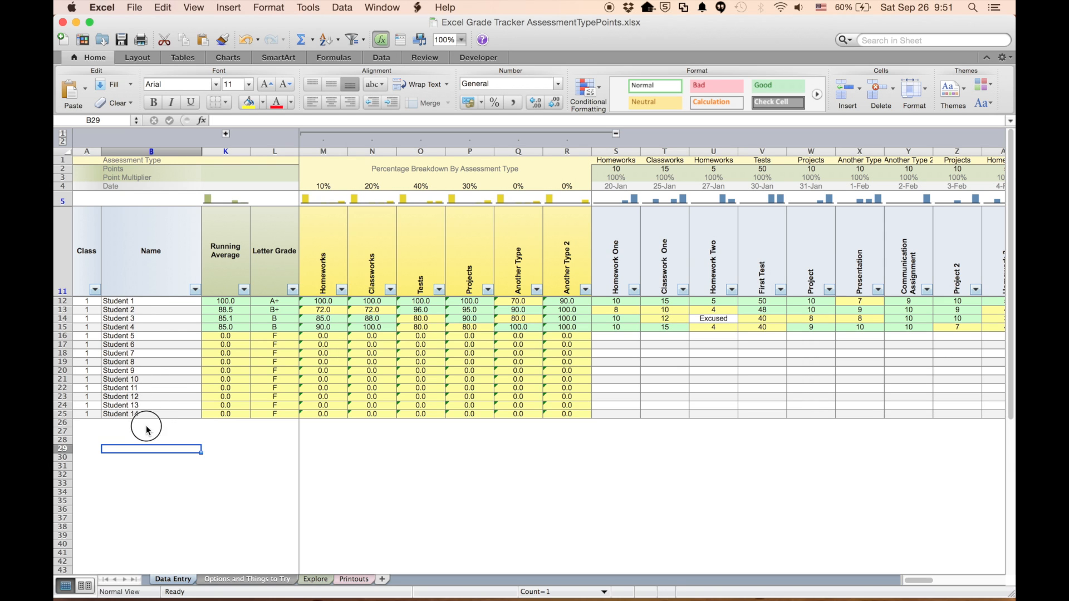
Step: Look over the Printouts sheet, then return to the Data Entry sheet
left_click_drag(150, 388, 151, 415)
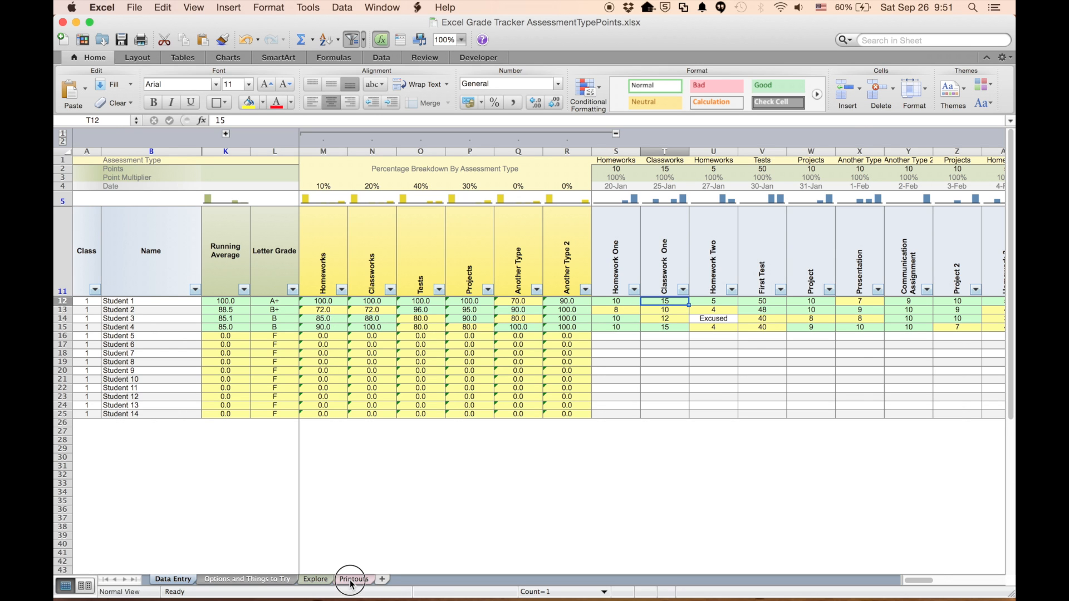
left_click(353, 579)
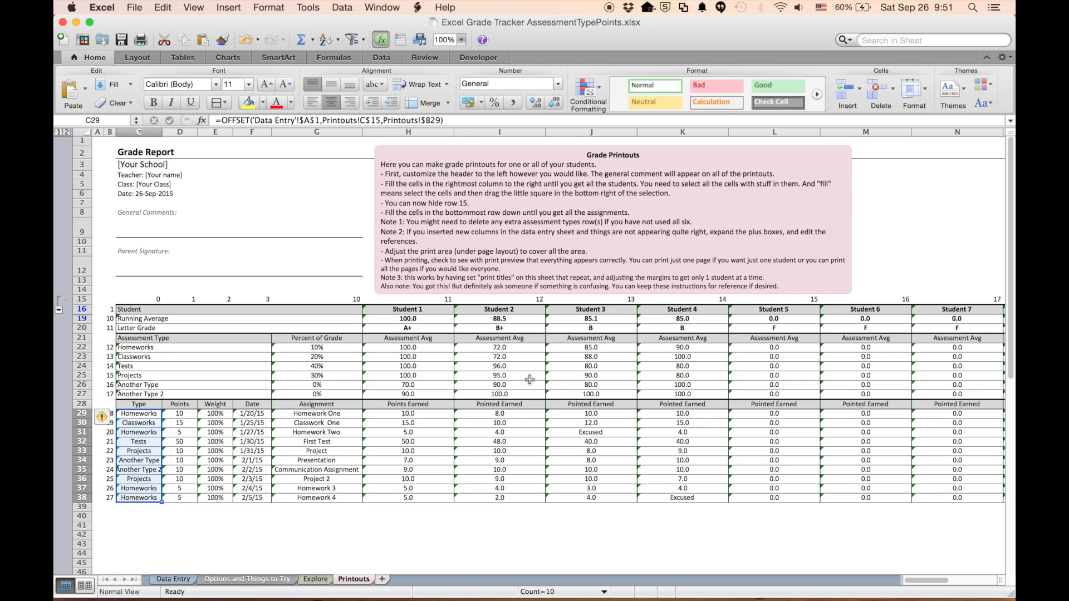
scroll("right", 3)
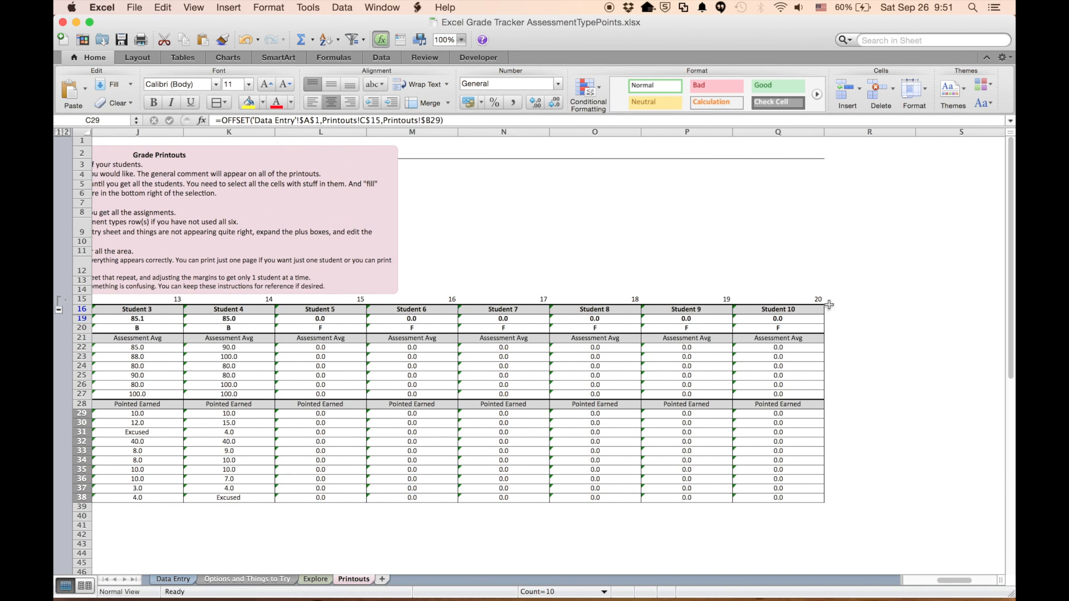
scroll("left", 3)
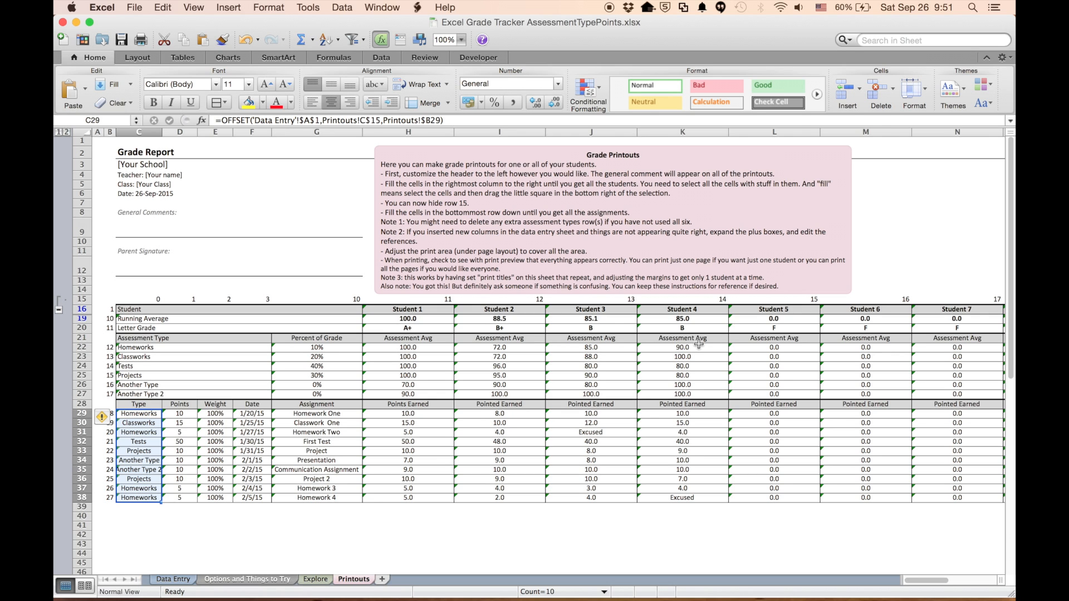
mouse_move(691, 396)
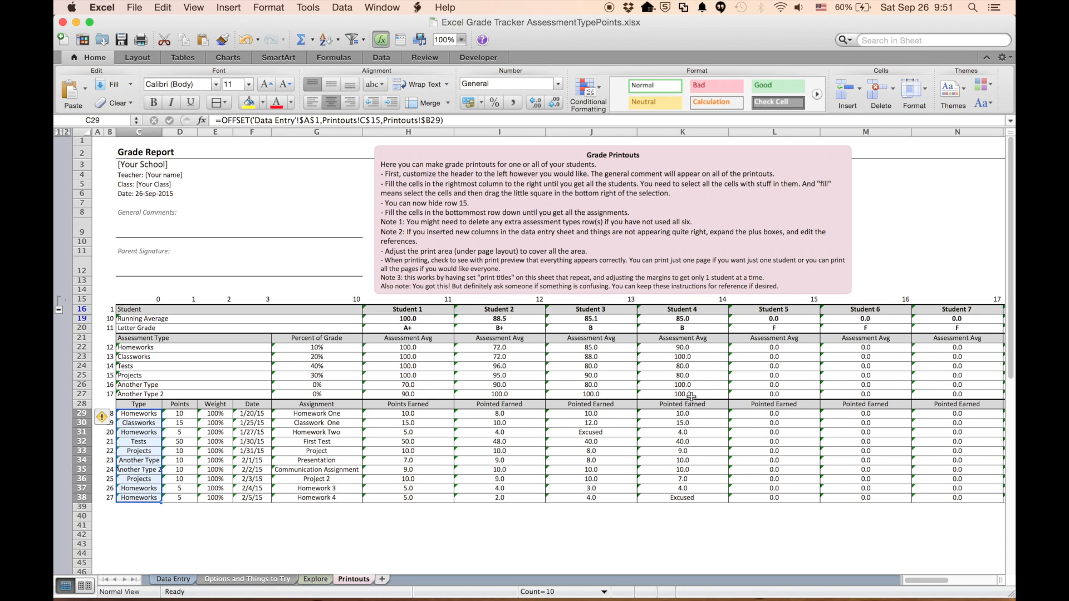
scroll("right", 3)
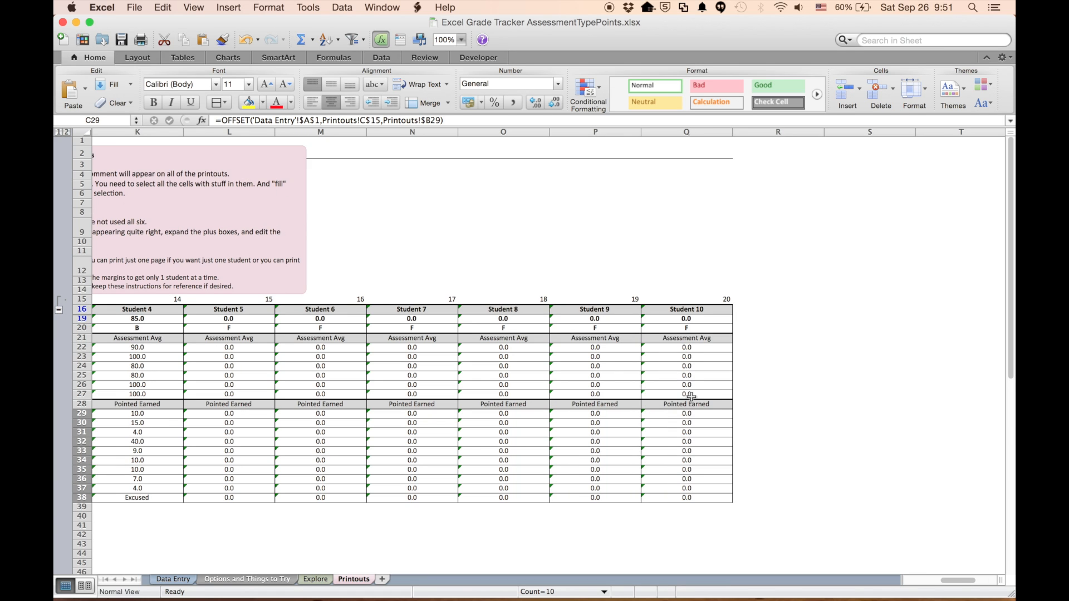
left_click(173, 579)
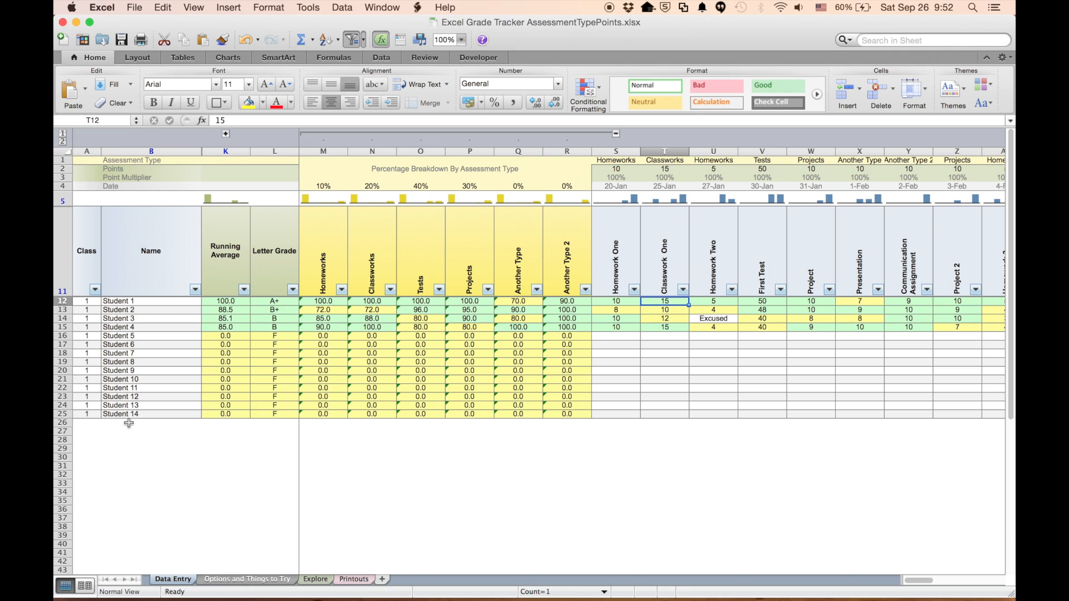
Step: Enter 'Student 15' in B26 as a new student below Student 14
type("STudent 15")
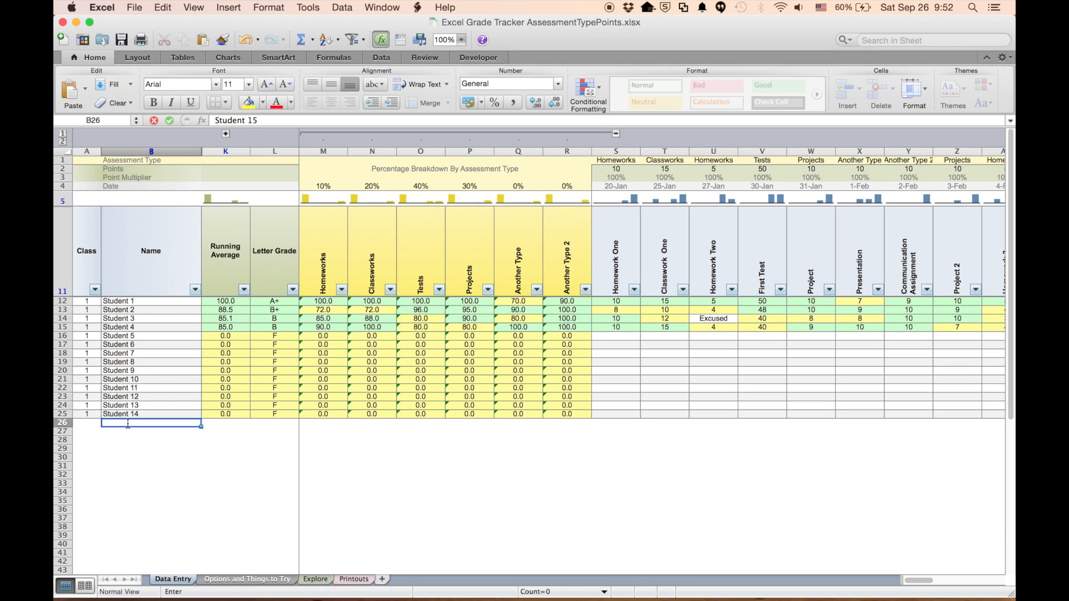
type("Student 15")
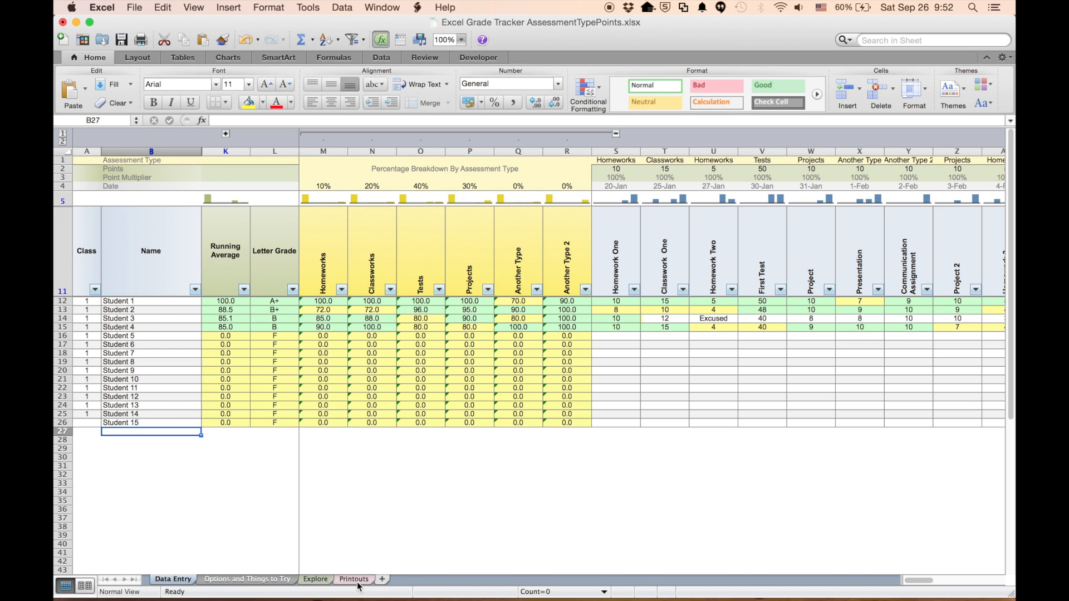
Step: Fill the Student 10 report column right through column U to reach Student 14
left_click(354, 579)
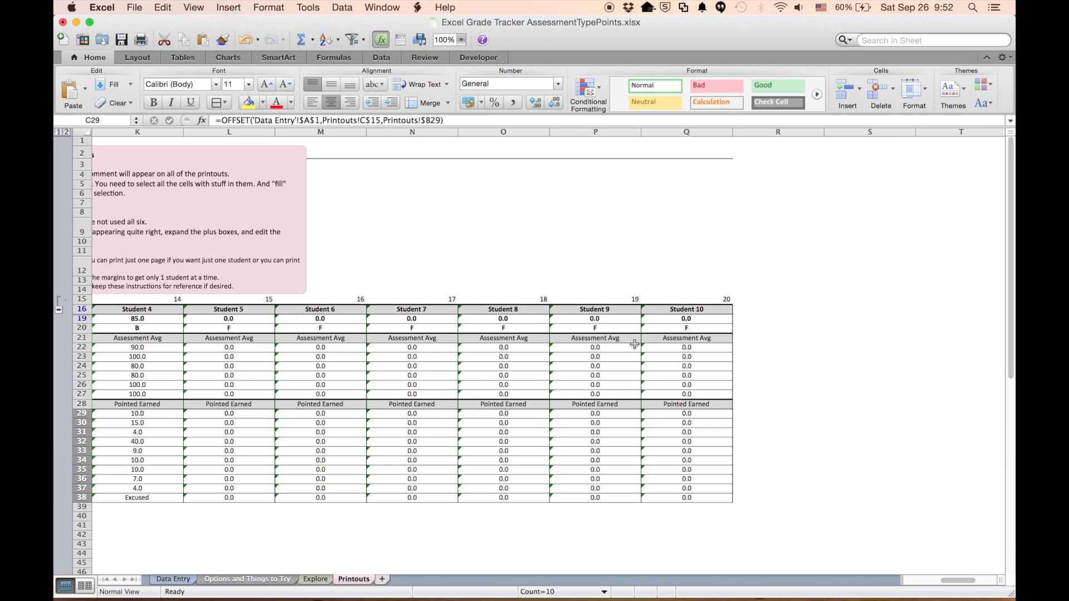
mouse_move(682, 163)
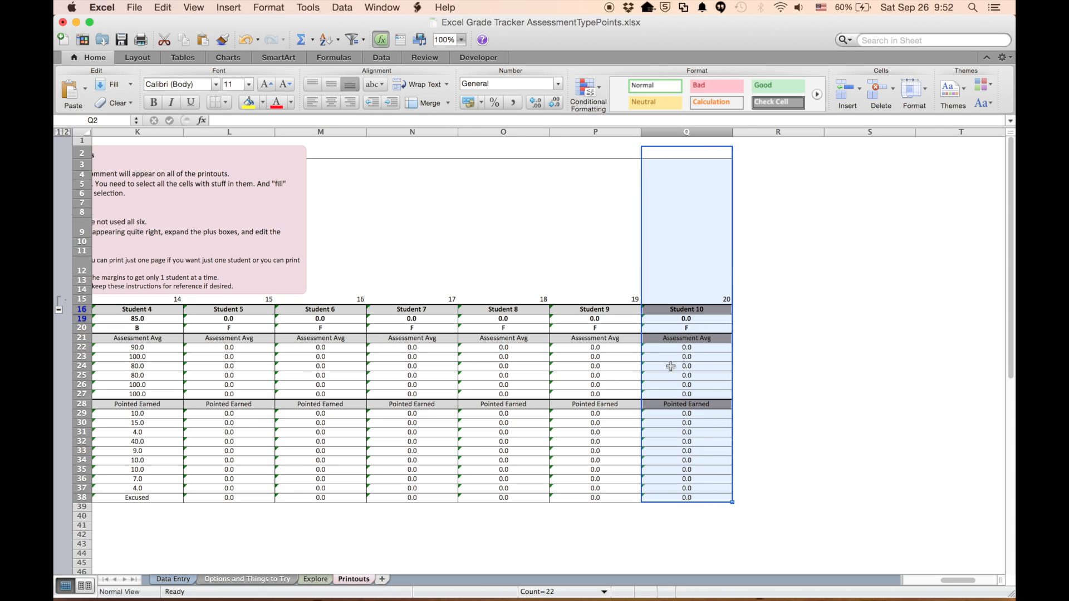
mouse_move(700, 301)
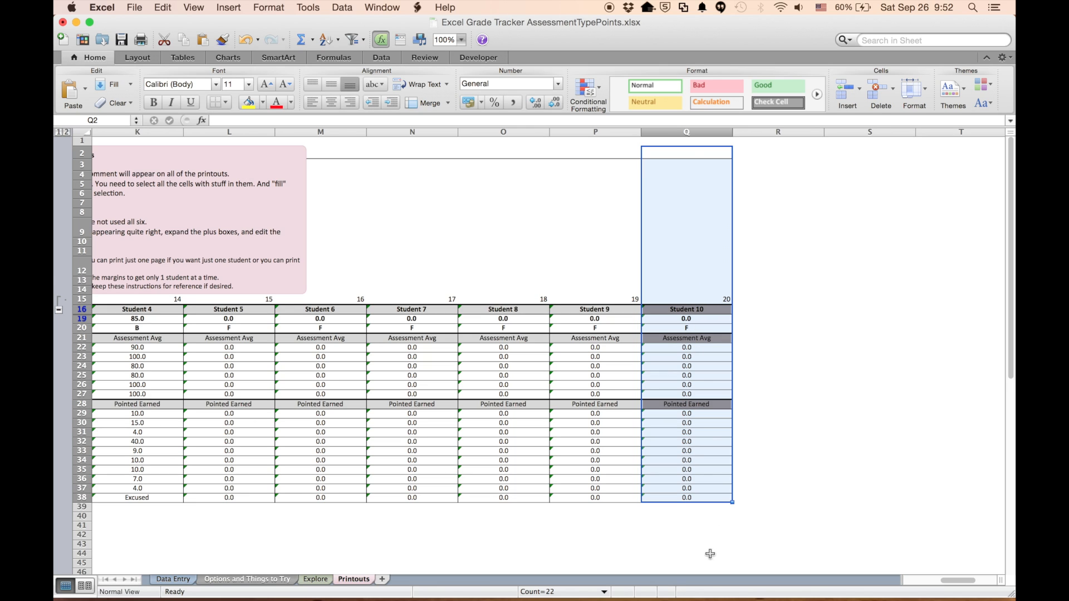
mouse_move(731, 505)
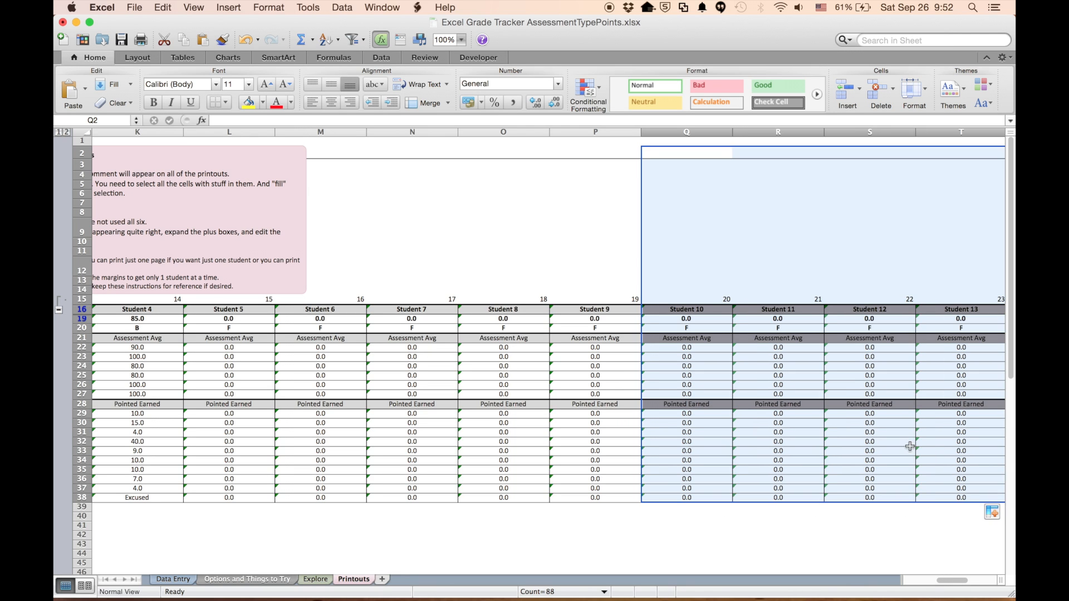
scroll("right", 3)
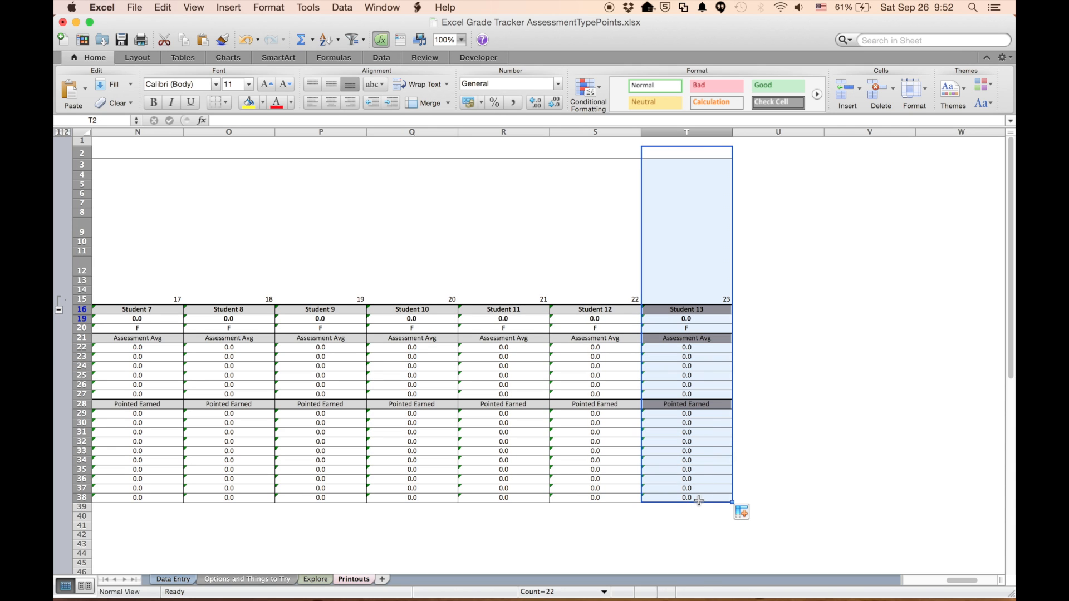
left_click_drag(697, 499, 787, 499)
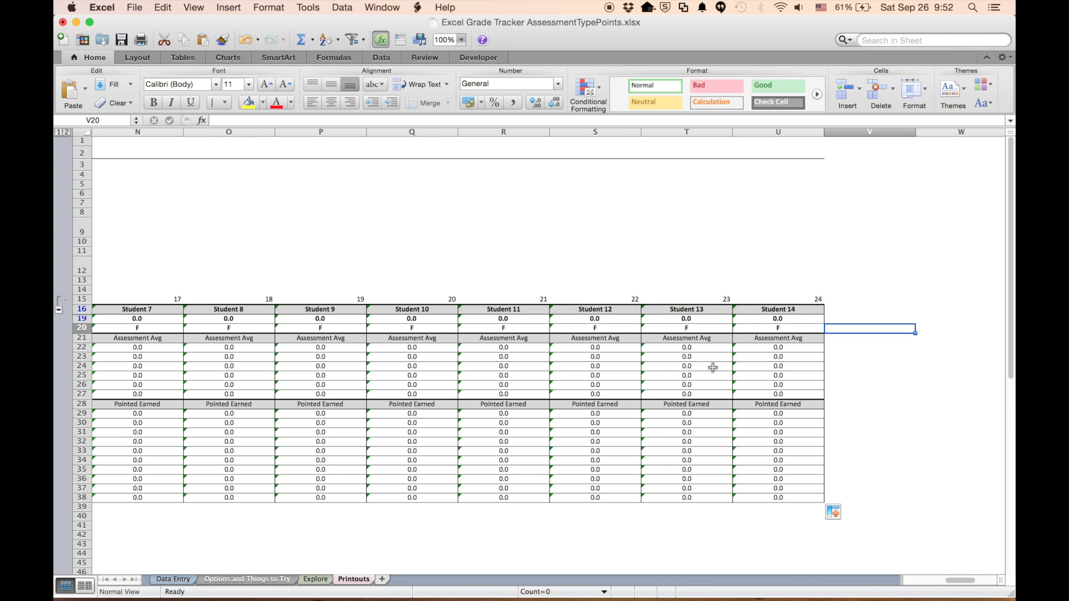
mouse_move(684, 346)
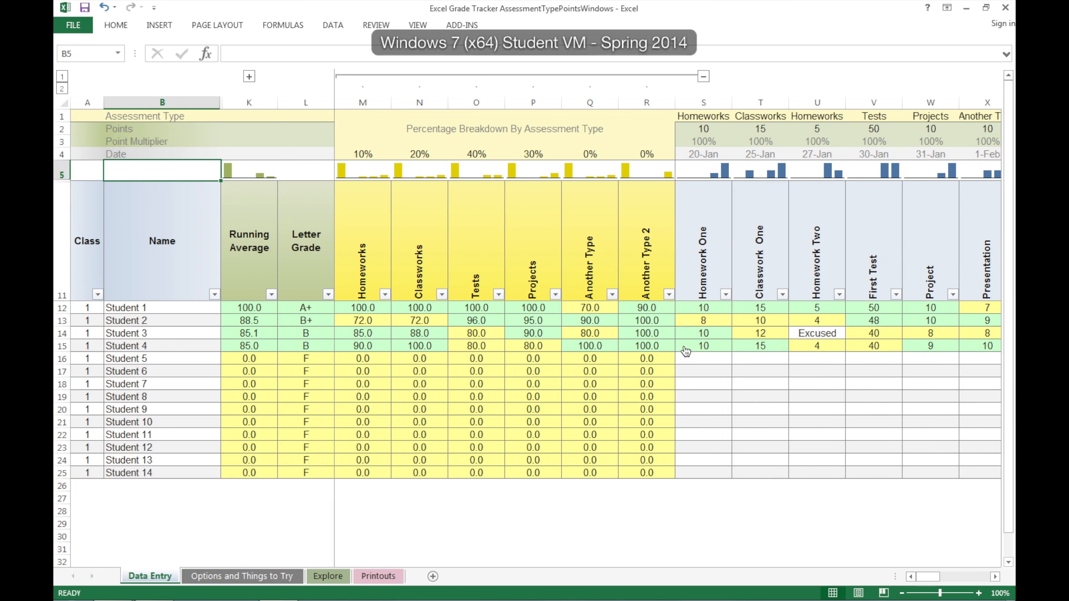
mouse_move(500, 145)
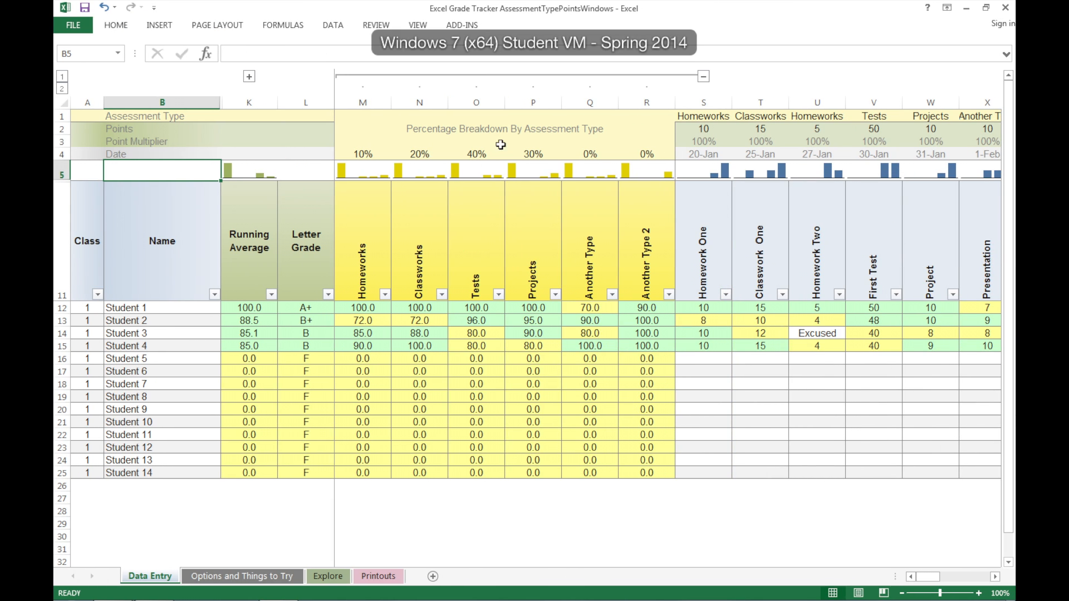
Step: Fill the Student 10 report column Q2:Q38 right to column T, adding Students 11–13
left_click(379, 575)
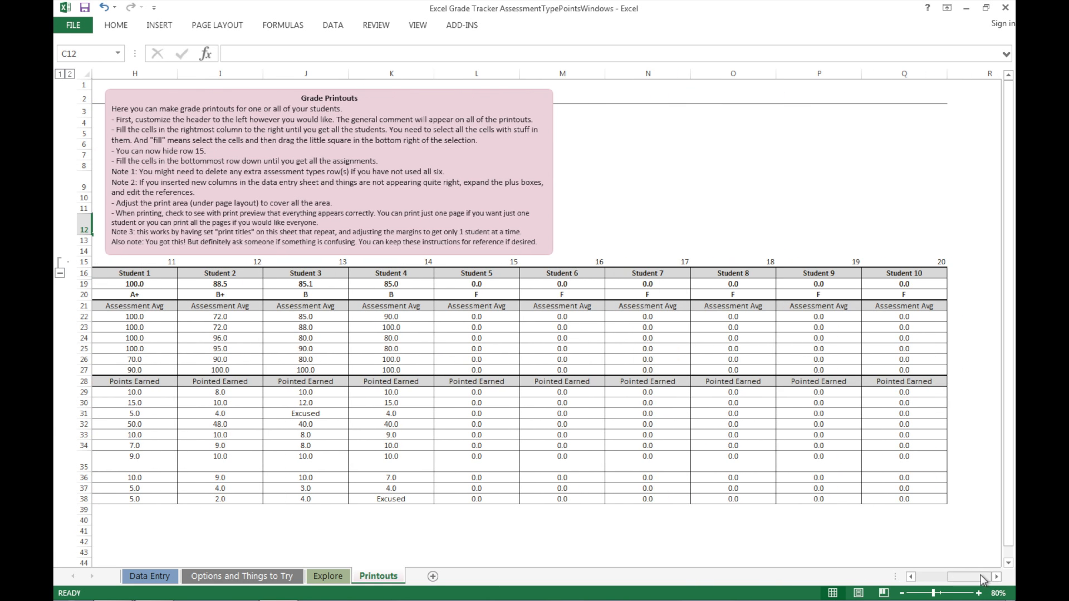
left_click(903, 74)
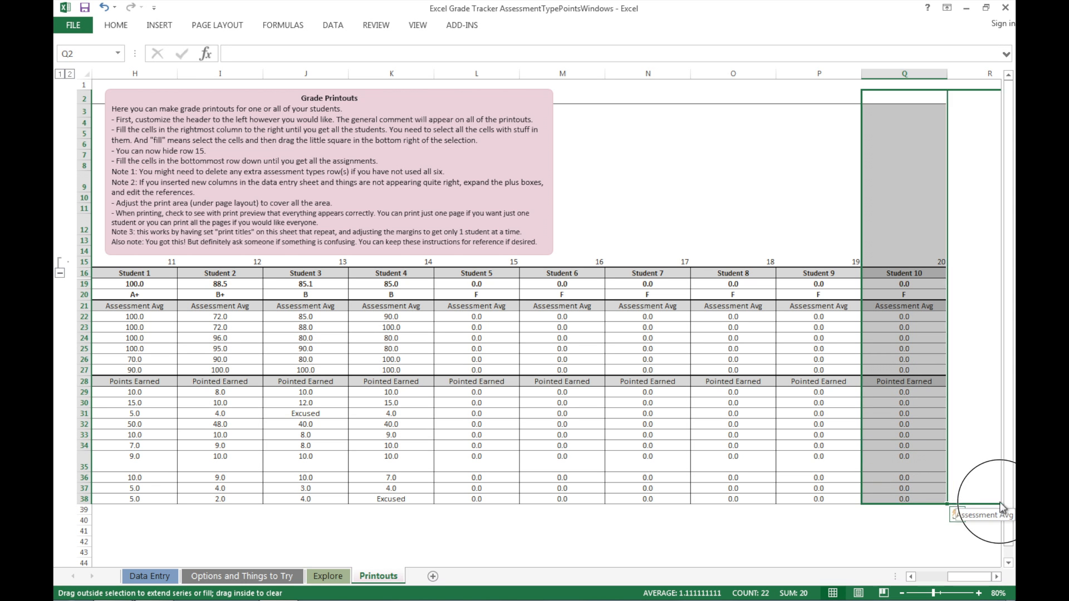
scroll("right", 3)
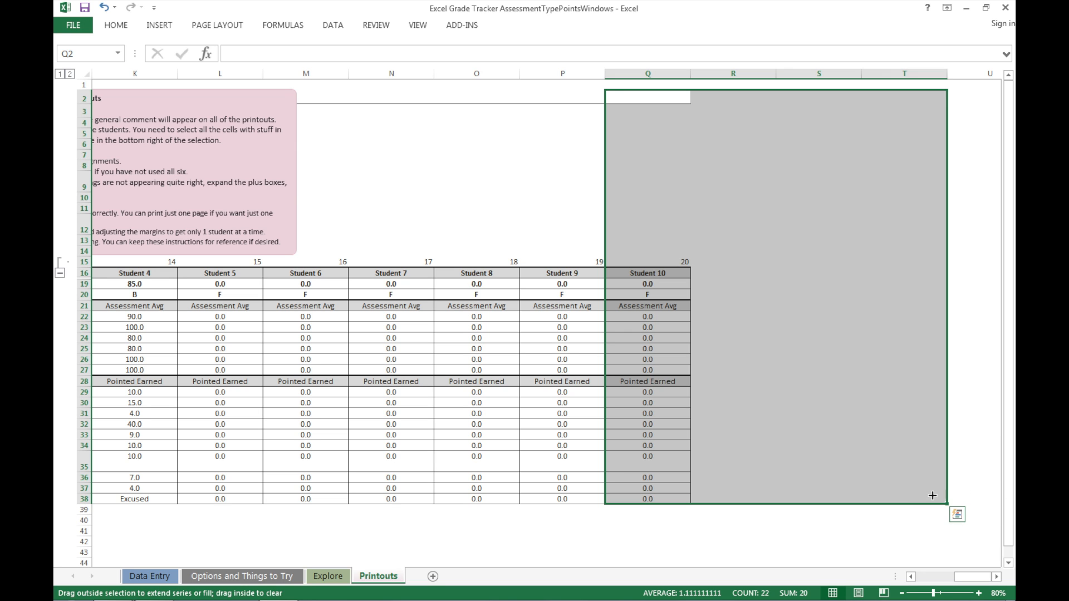
left_click_drag(932, 496, 954, 421)
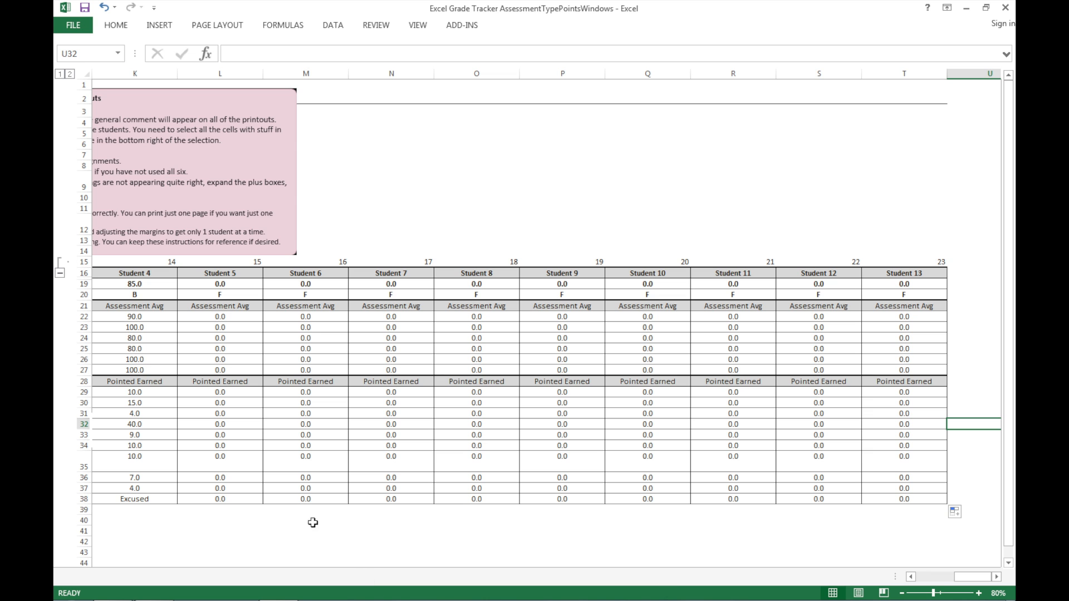
mouse_move(989, 575)
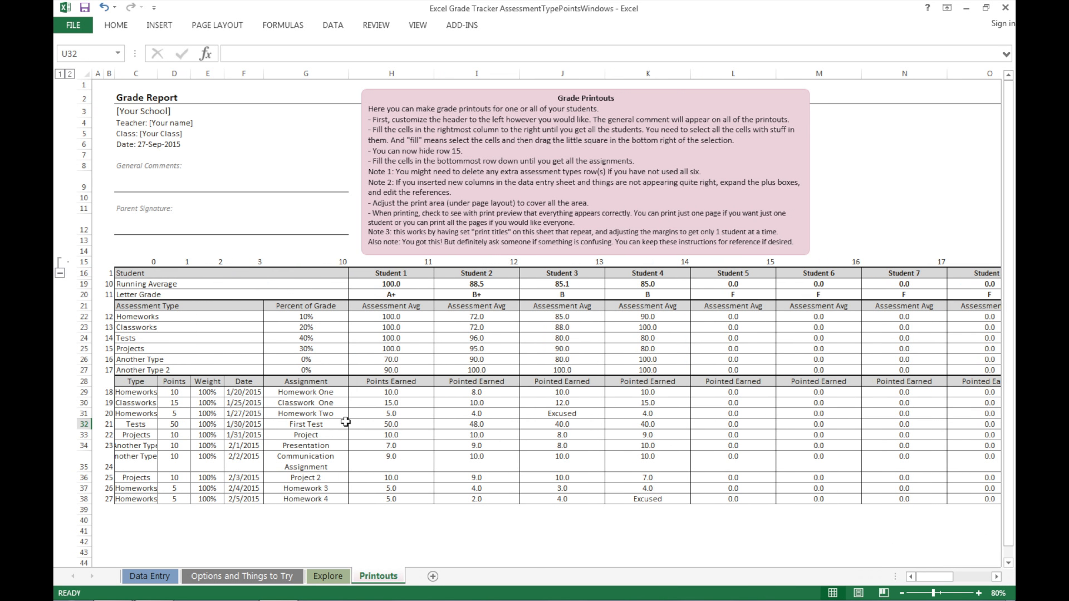
mouse_move(333, 460)
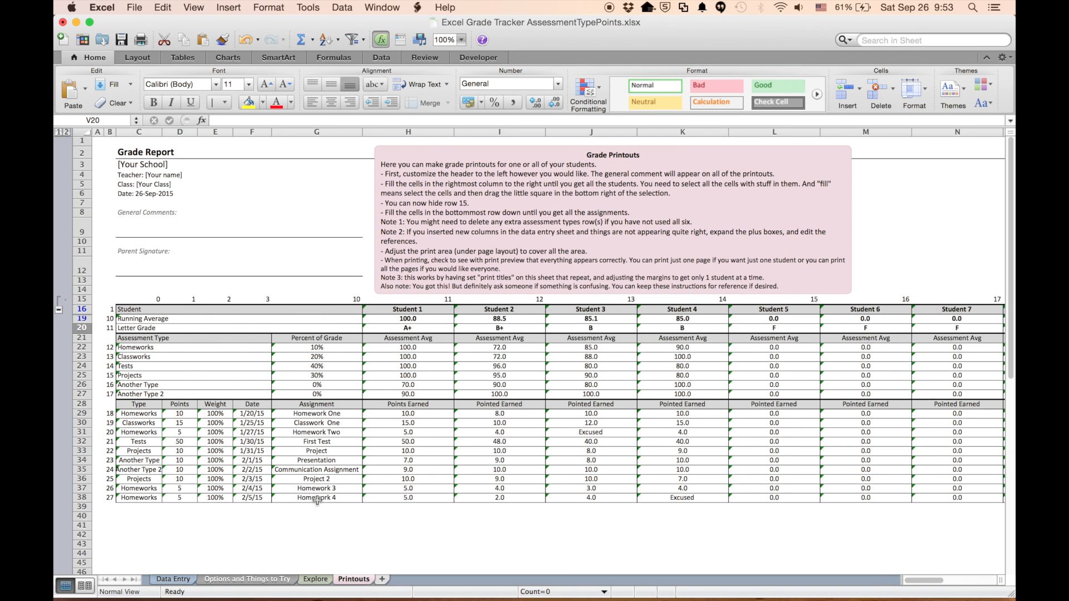
Step: Fill the last assignment row down to row 39, adding assignment 28, Another Classwork
left_click(173, 579)
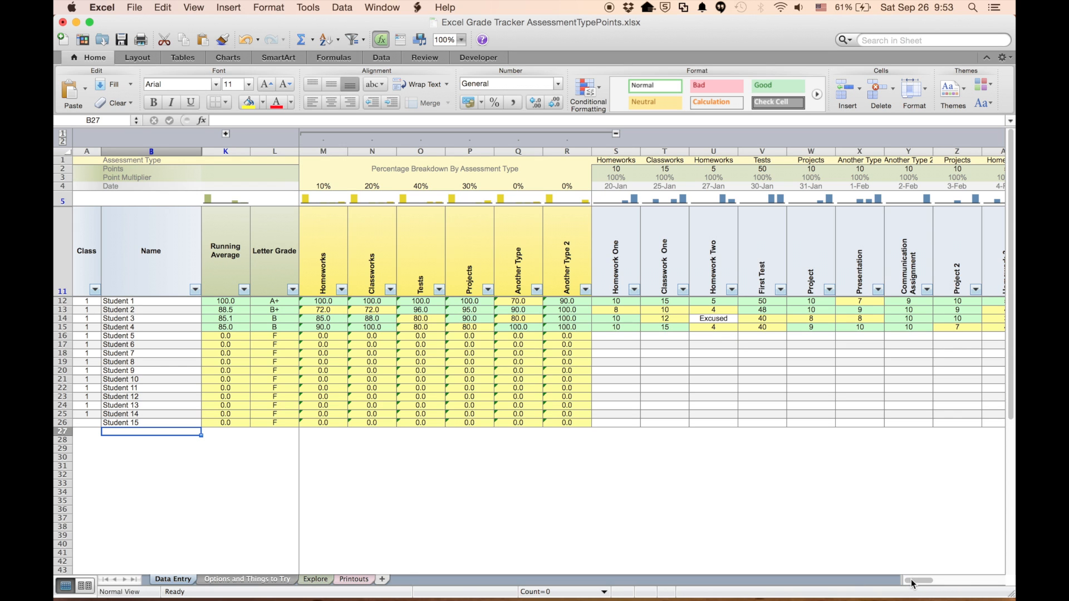
scroll("right", 3)
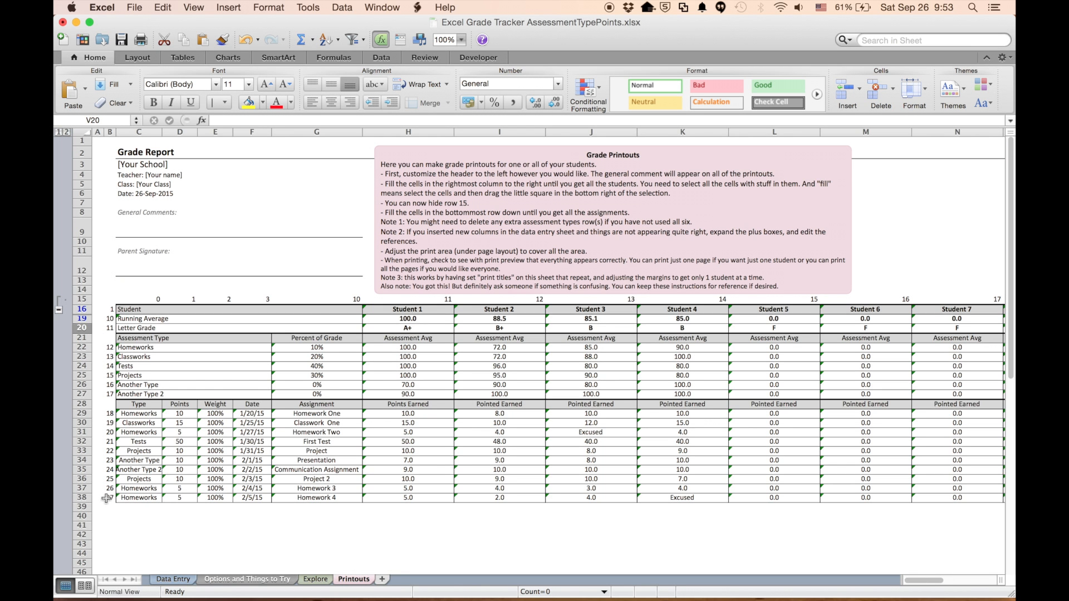
left_click_drag(119, 487, 955, 496)
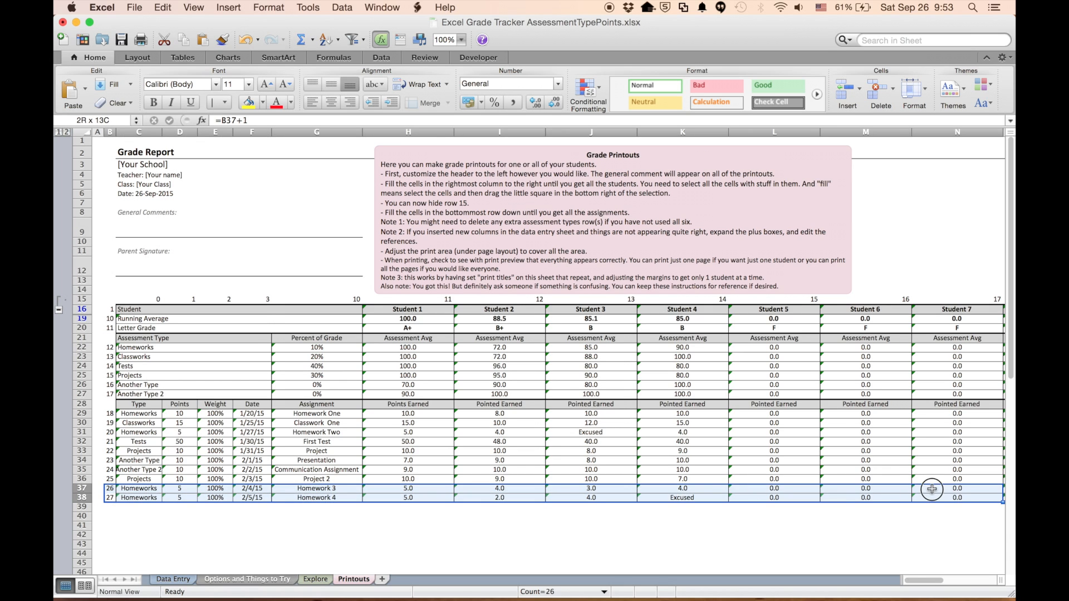
scroll("right", 3)
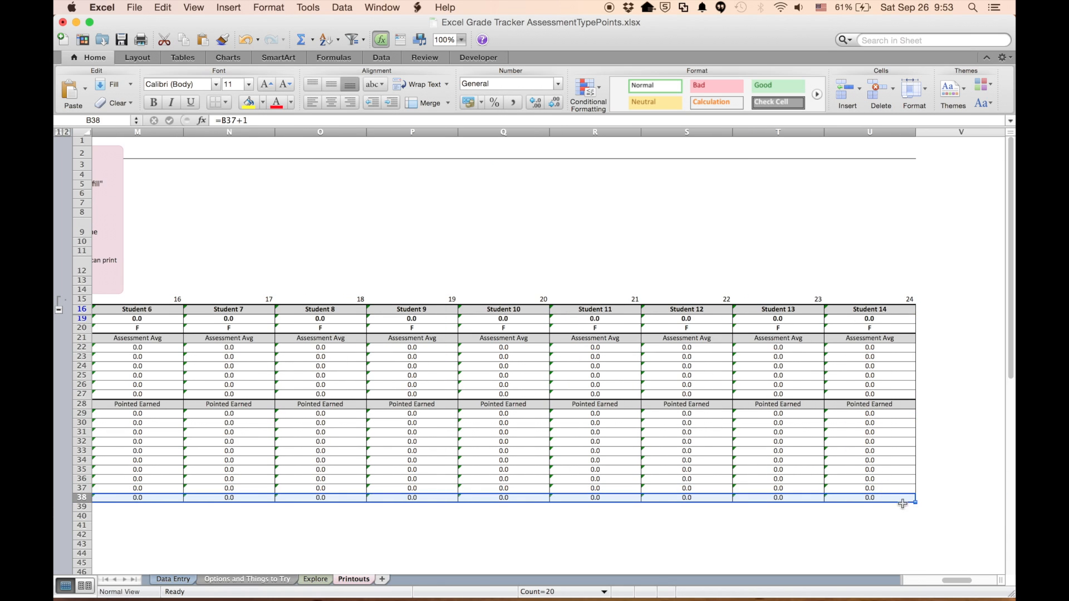
mouse_move(917, 505)
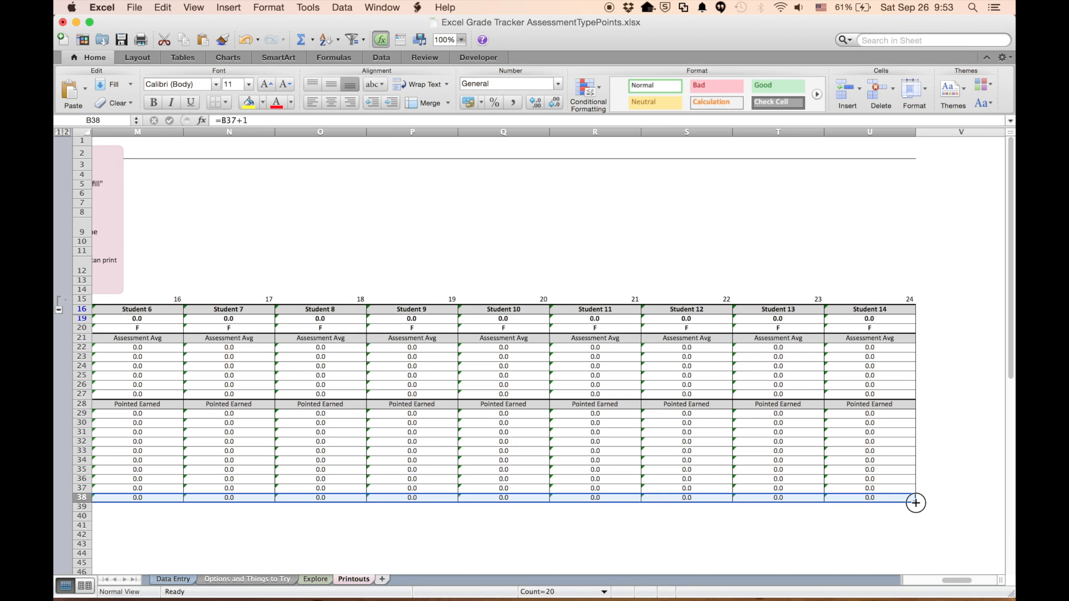
left_click_drag(915, 496, 915, 507)
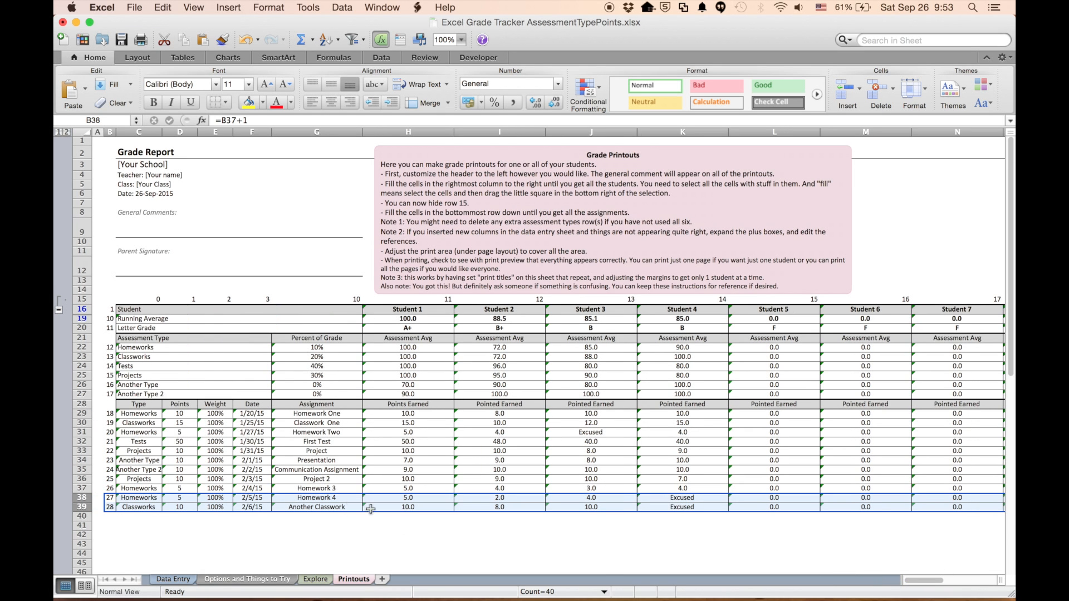
left_click(316, 525)
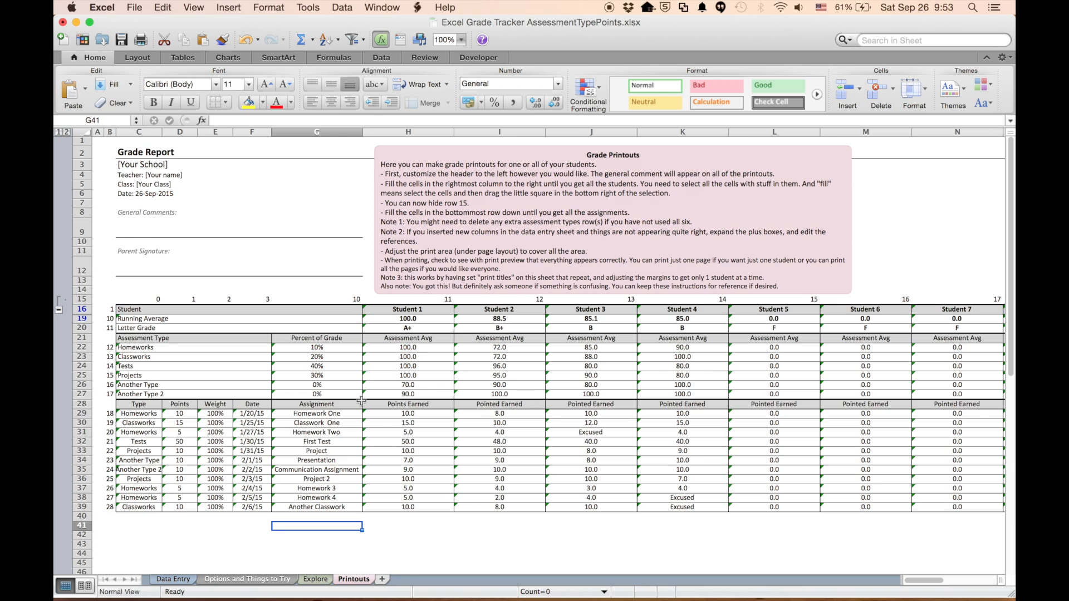
mouse_move(134, 10)
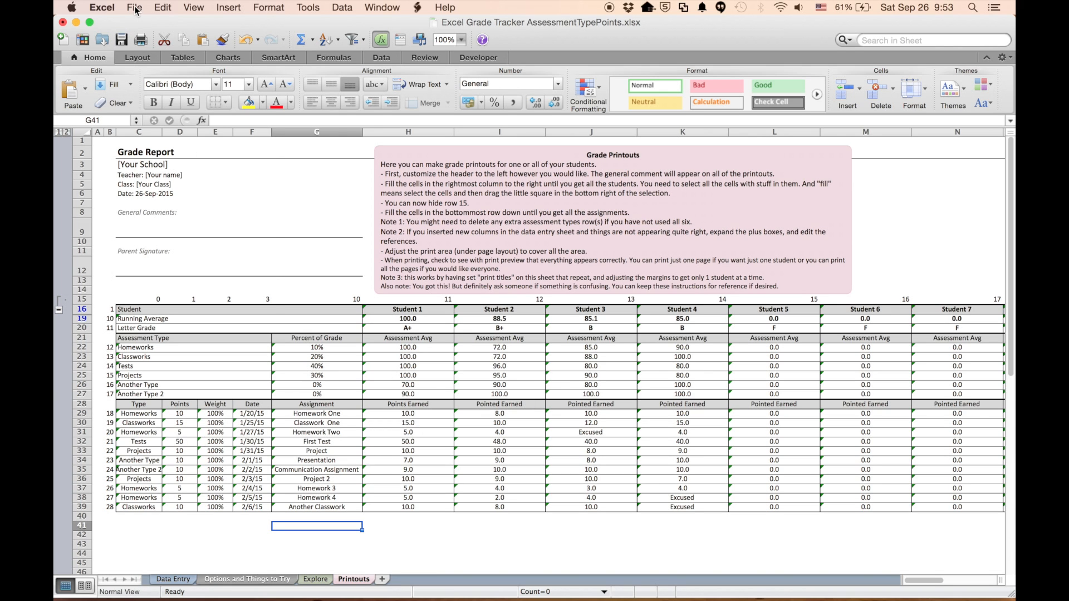
left_click(134, 8)
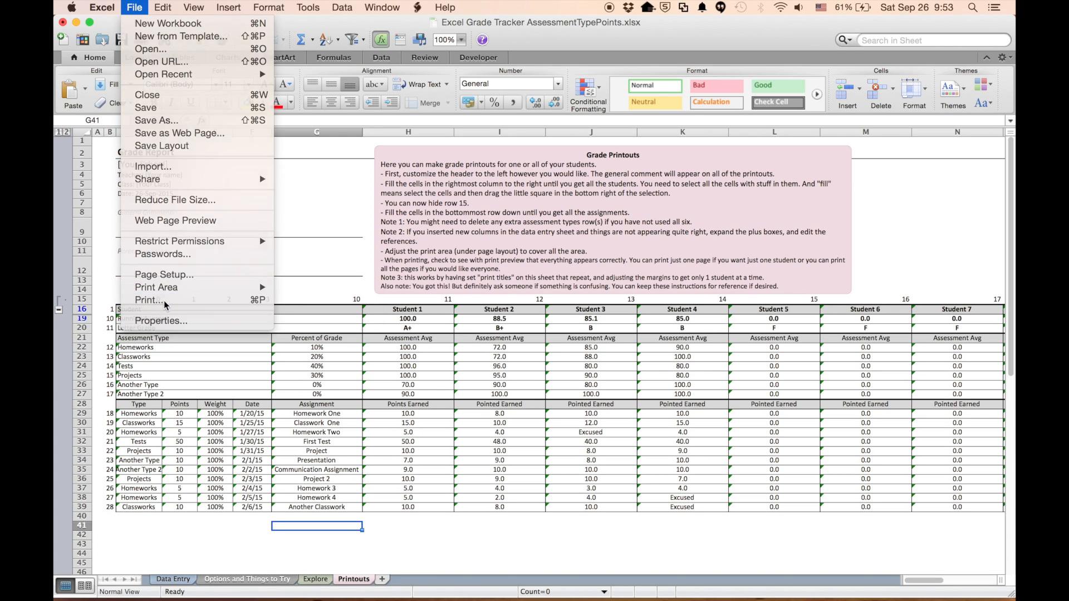
left_click(148, 300)
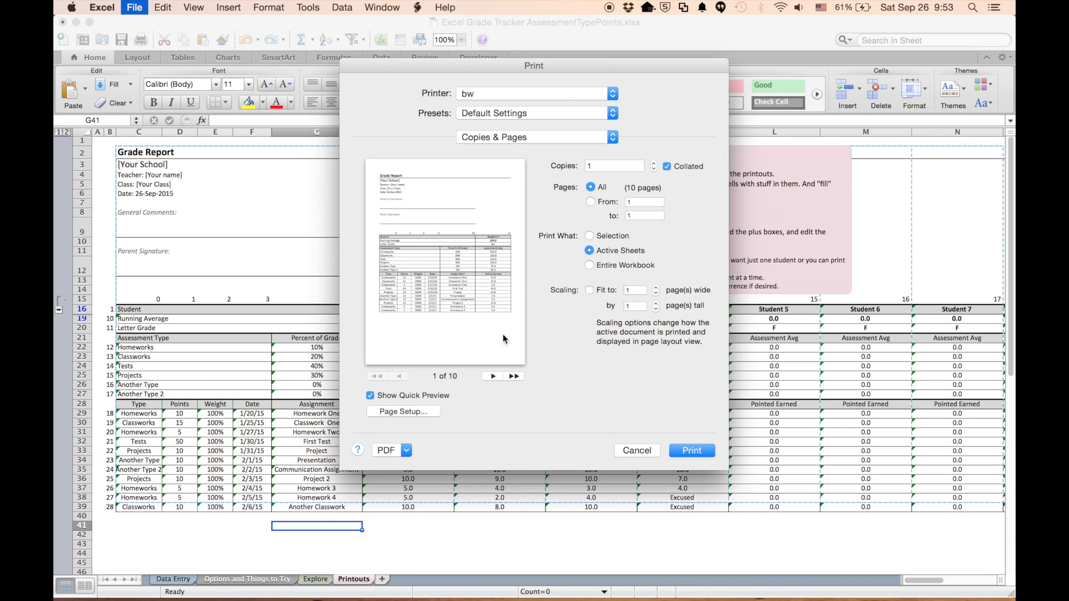
mouse_move(402, 241)
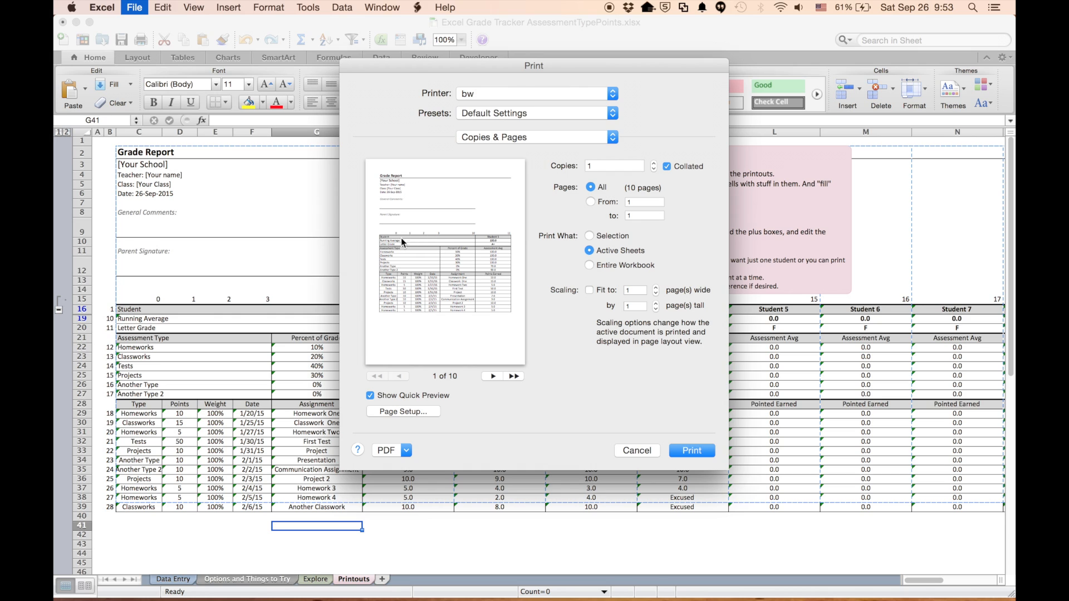
mouse_move(423, 236)
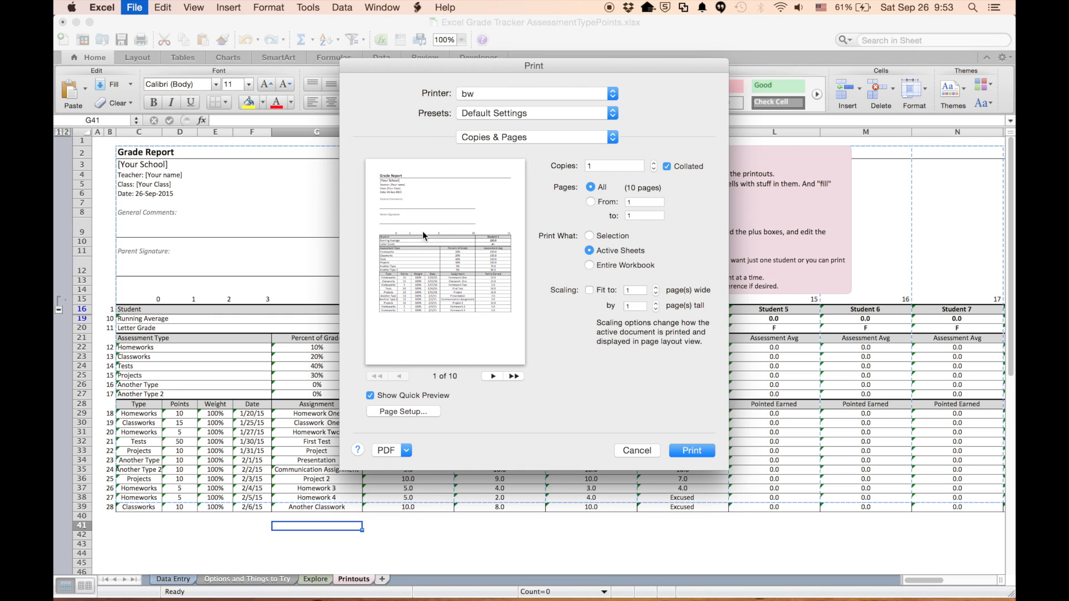
mouse_move(627, 451)
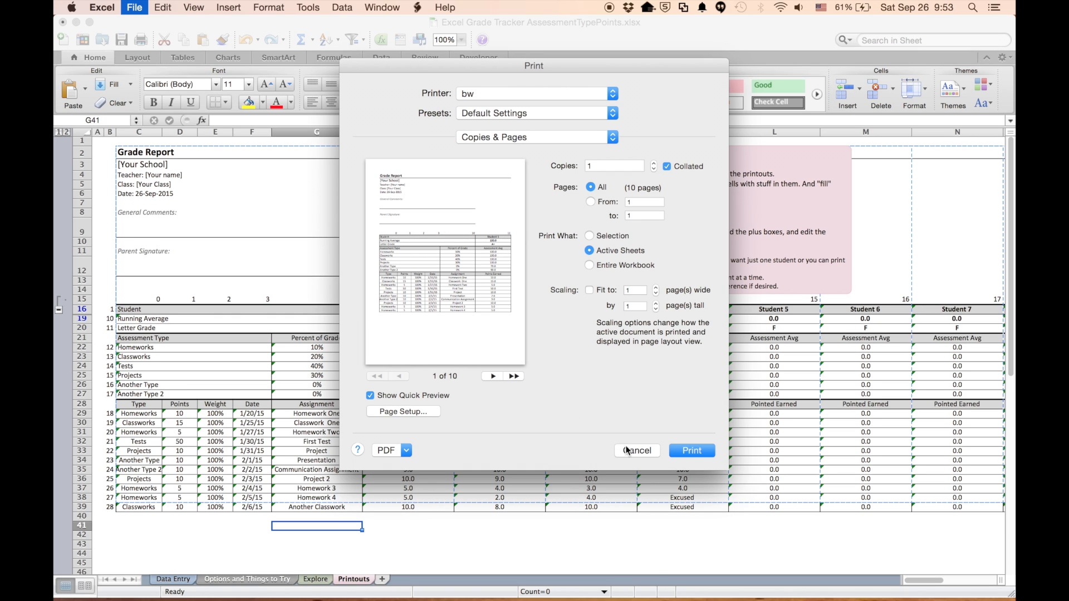
left_click(634, 451)
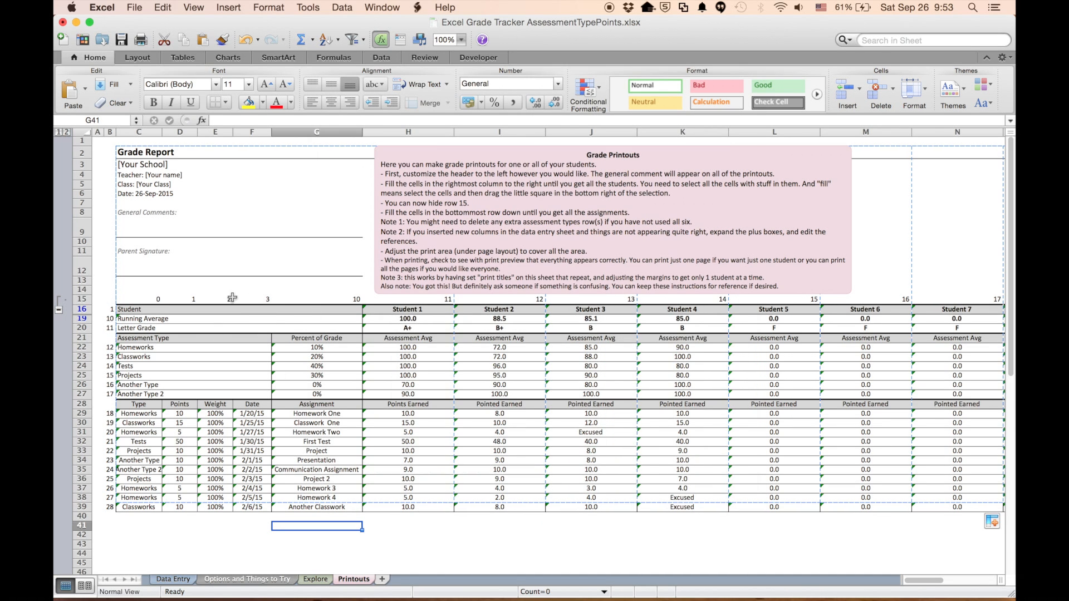
right_click(82, 299)
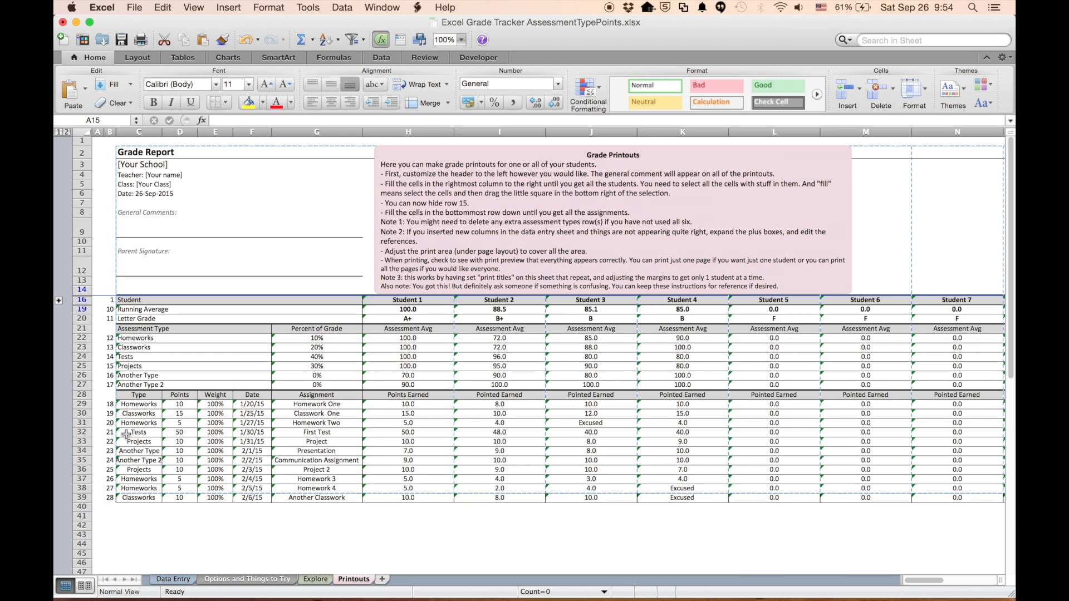
mouse_move(434, 460)
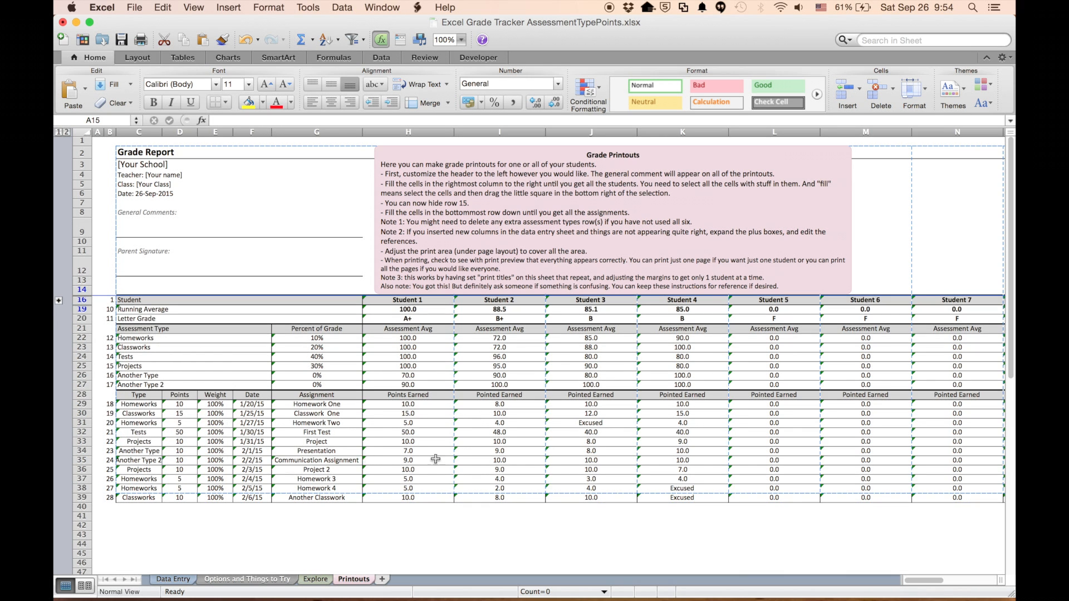
Step: Page through the File > Print preview, which runs to 10 pages, then close it
left_click(135, 7)
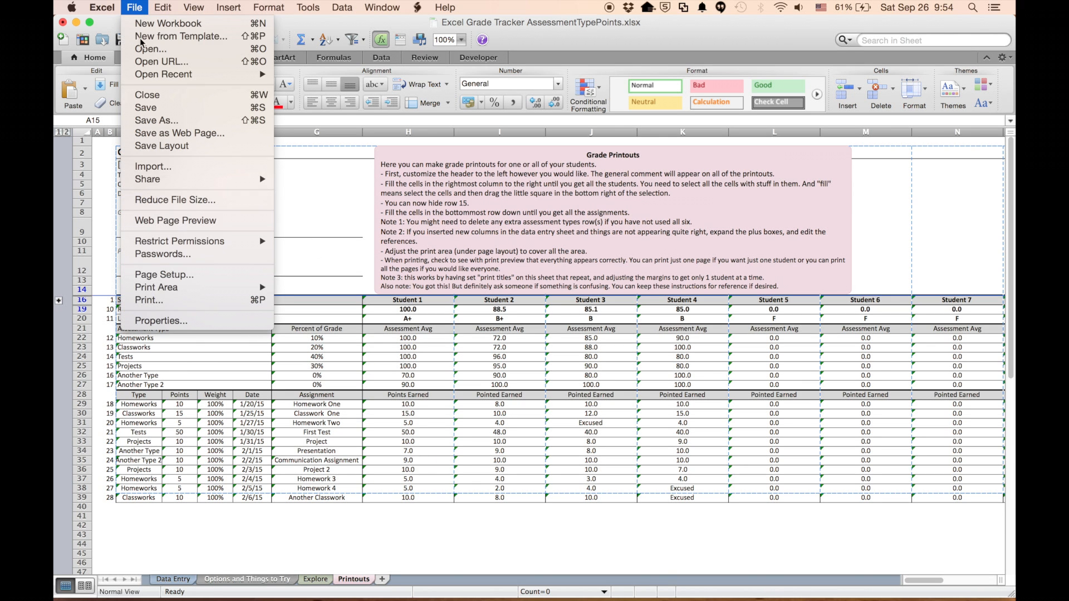
left_click(148, 301)
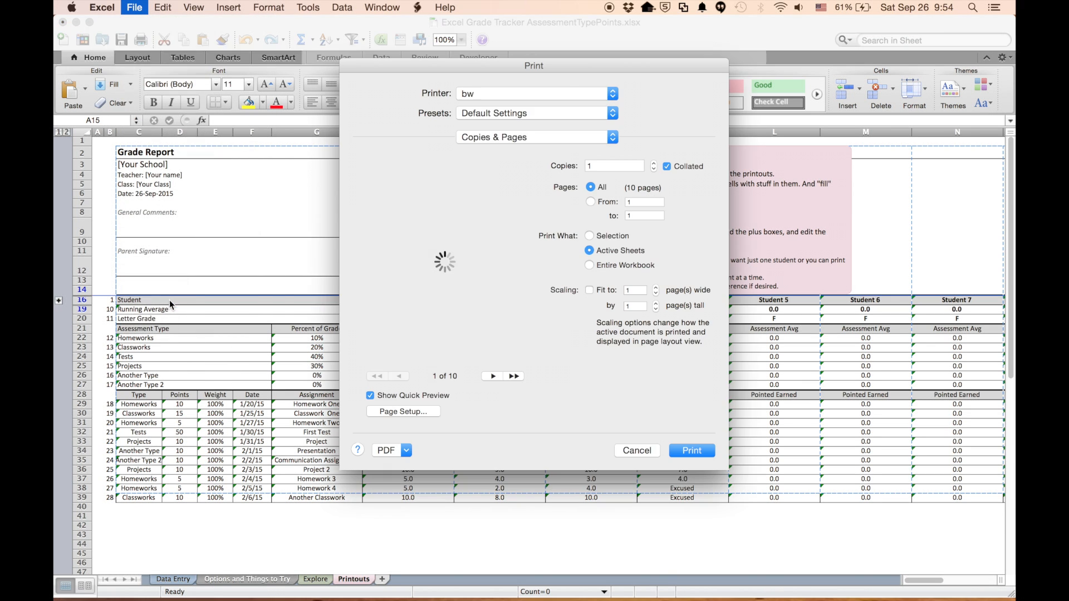
left_click(493, 375)
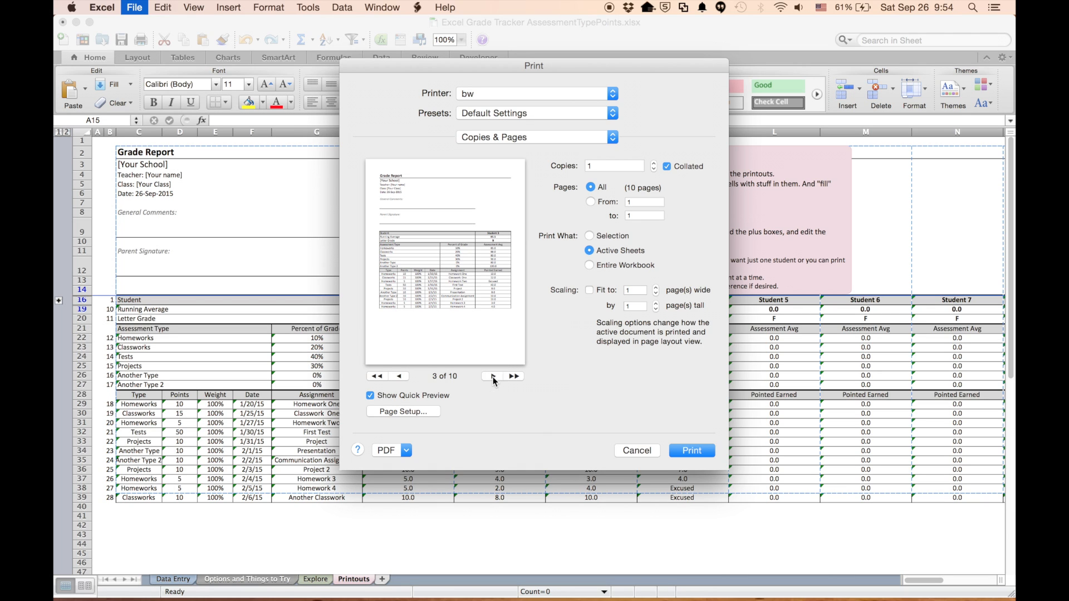
left_click(514, 376)
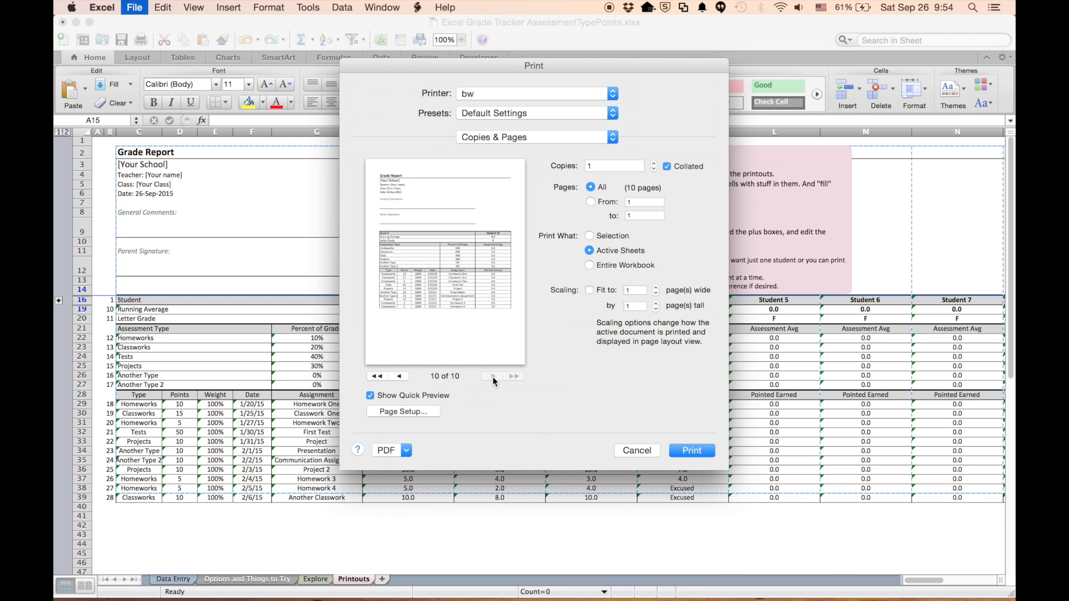
left_click(634, 451)
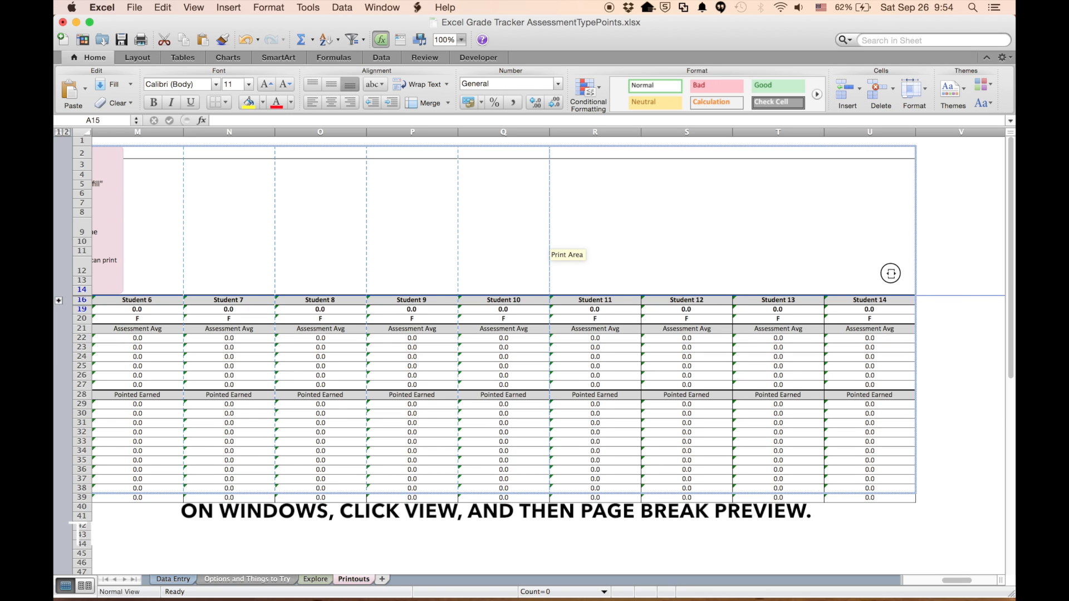
Step: Extend the print area boundary right to column U, covering Students 6–14
scroll("right", 3)
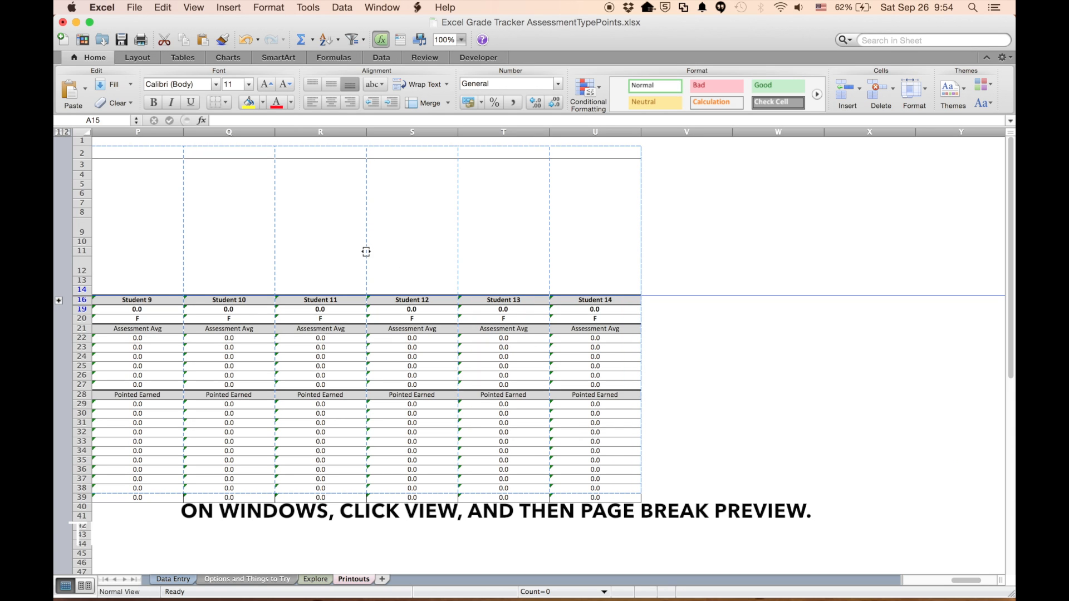
mouse_move(633, 244)
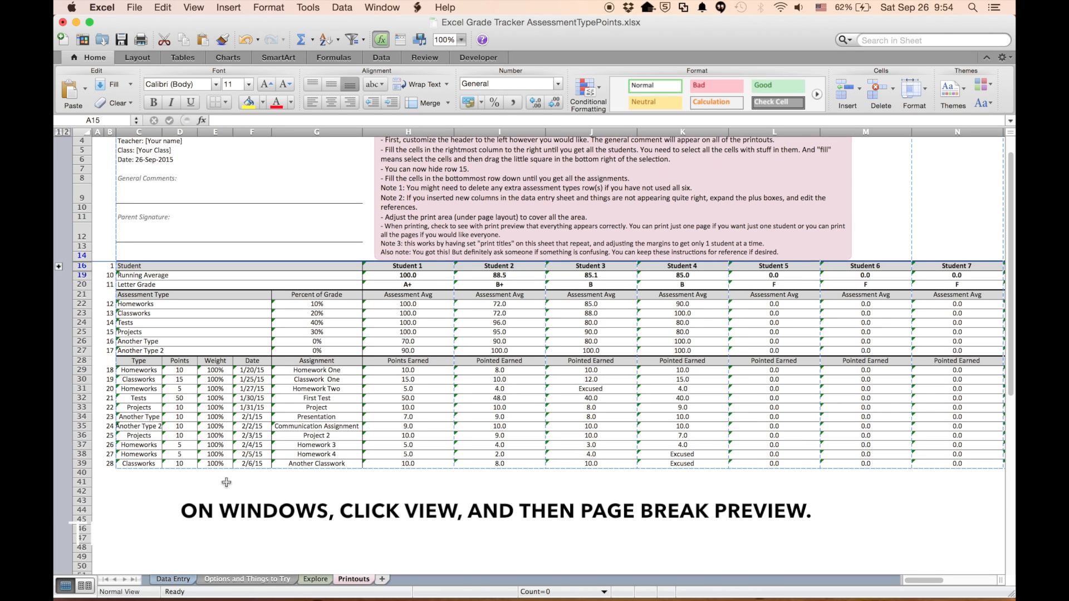
Step: Step through the File > Print preview, now 14 pages, then close it
left_click(135, 8)
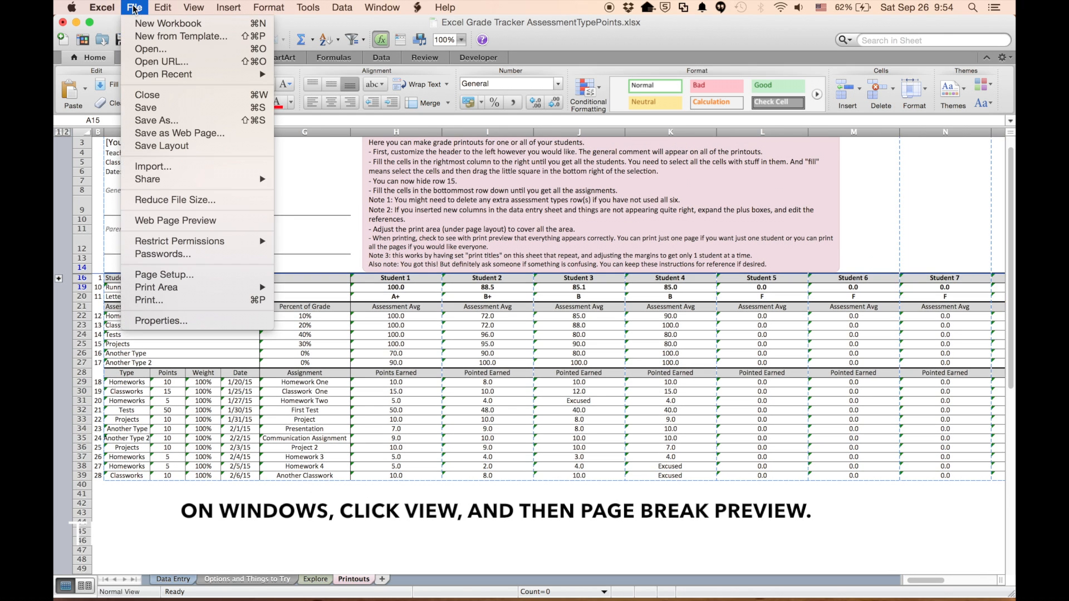
left_click(148, 301)
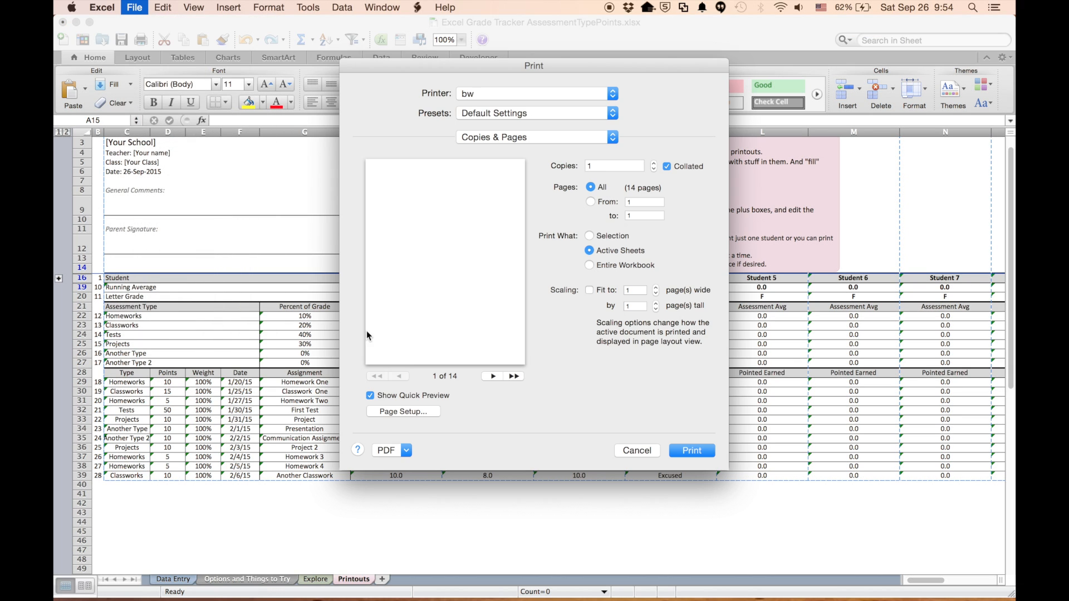
left_click(491, 375)
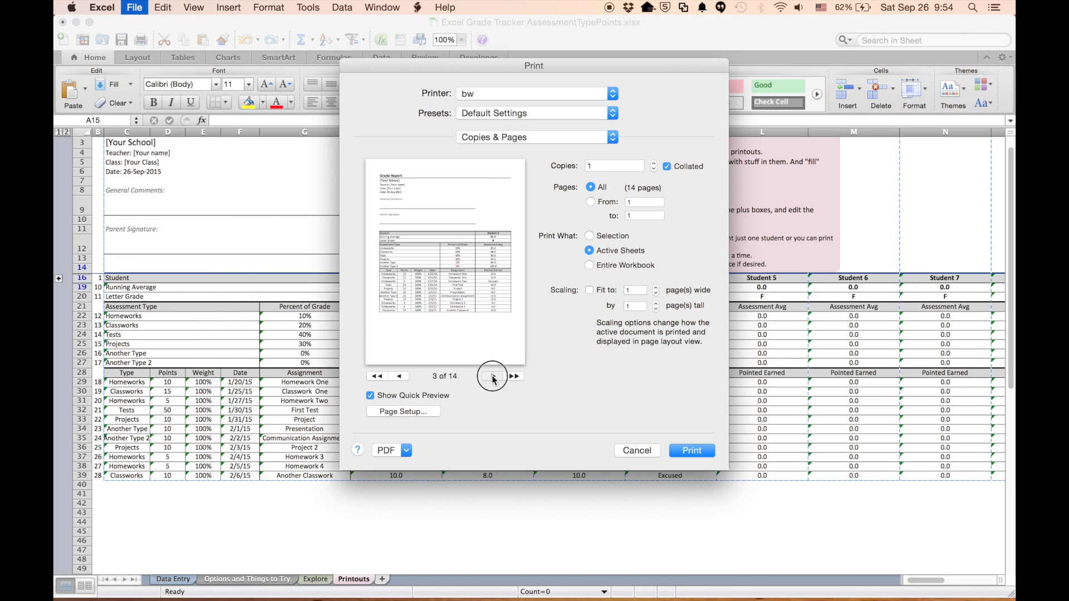
left_click(492, 375)
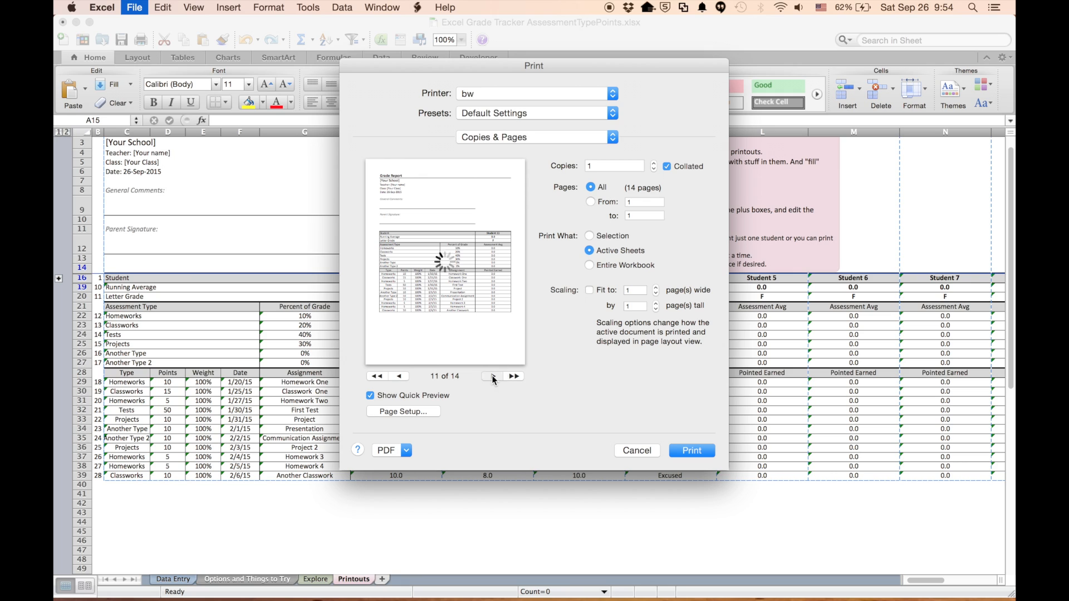
left_click(490, 375)
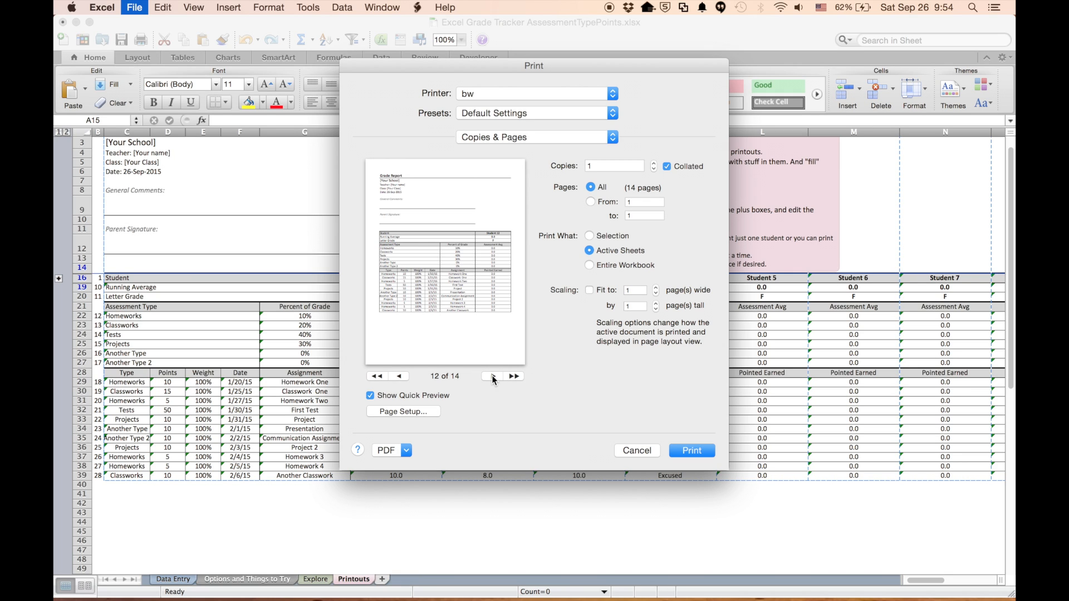
mouse_move(566, 336)
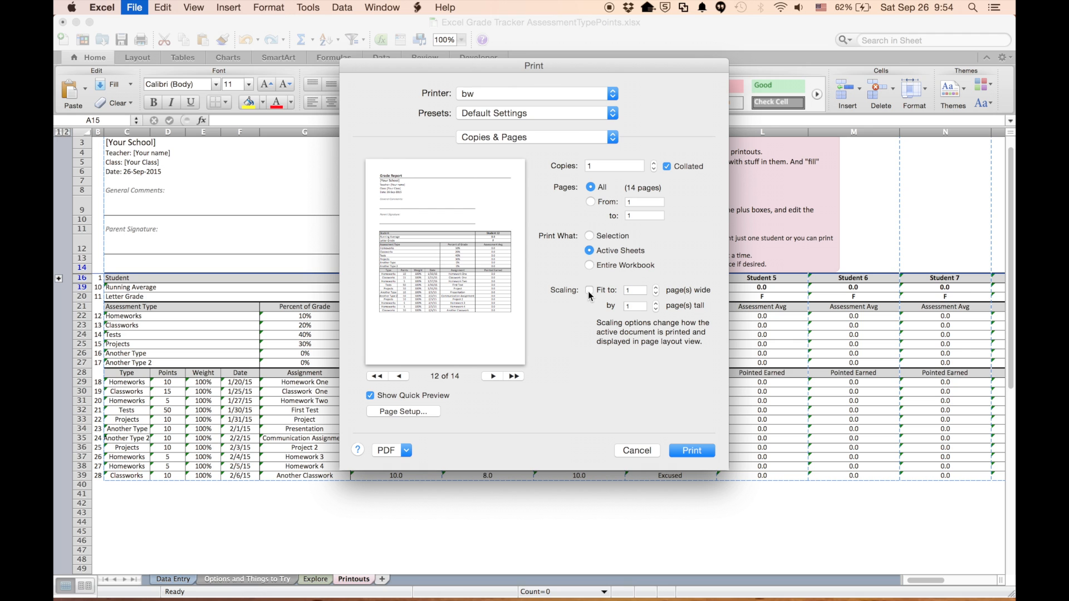
left_click(635, 450)
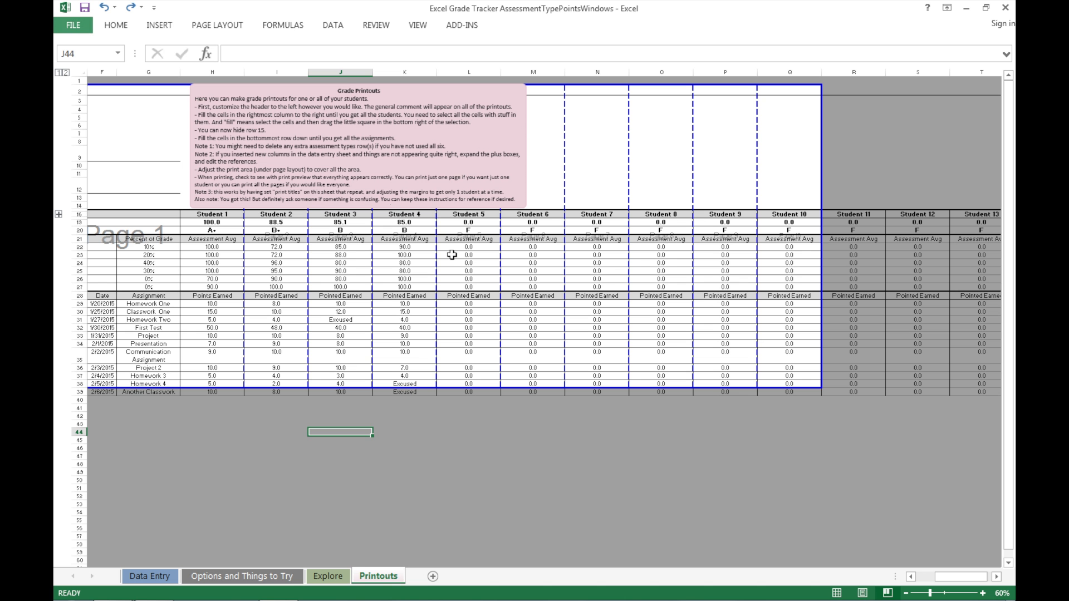